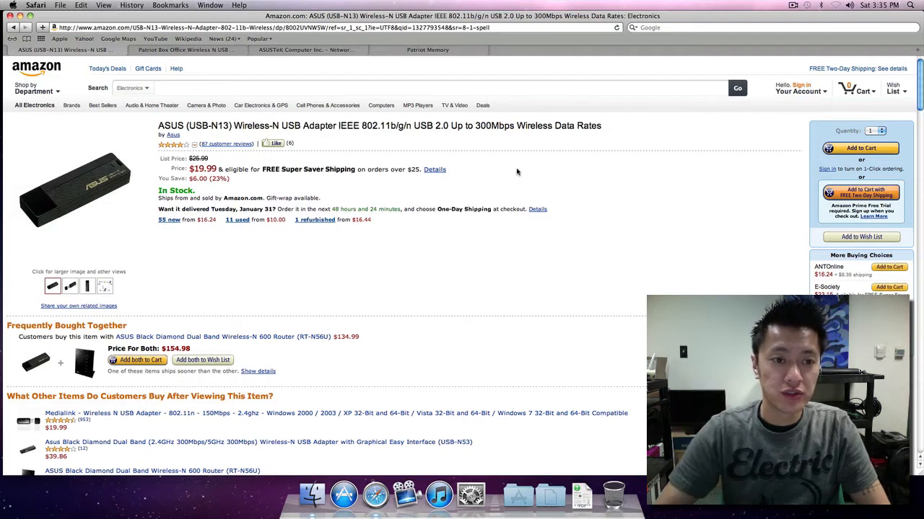
{"action": "mouse_move", "coordinate": [507, 221]}
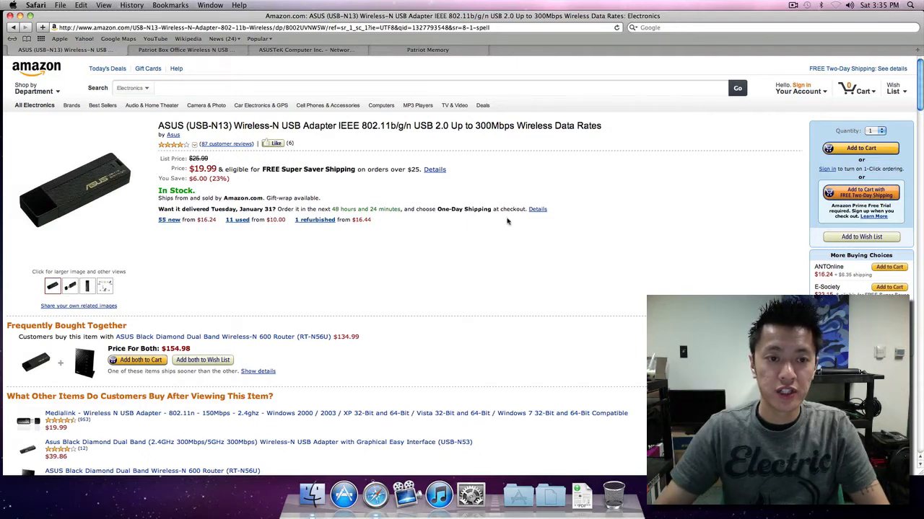
{"action": "mouse_move", "coordinate": [597, 221]}
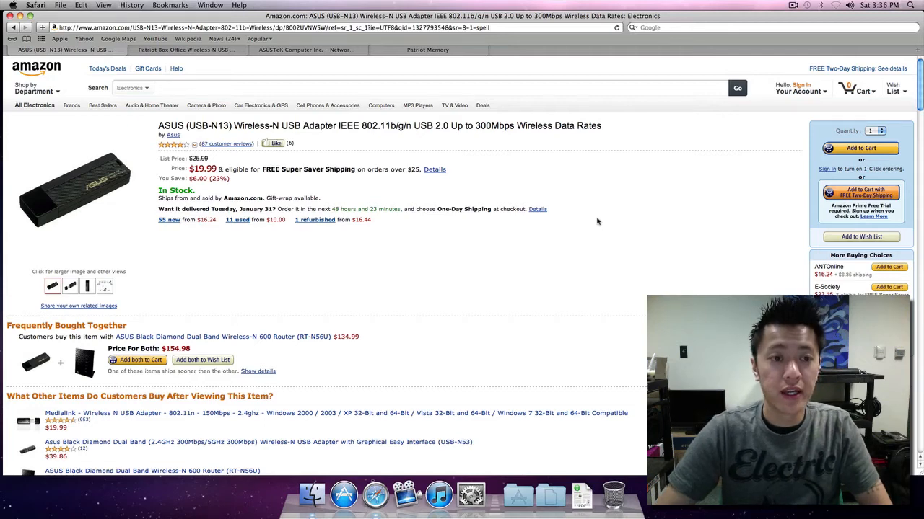
- Switch to the ASUSTeK tab showing the USB-N13 Wireless-N300 product page
{"action": "left_click", "coordinate": [304, 50]}
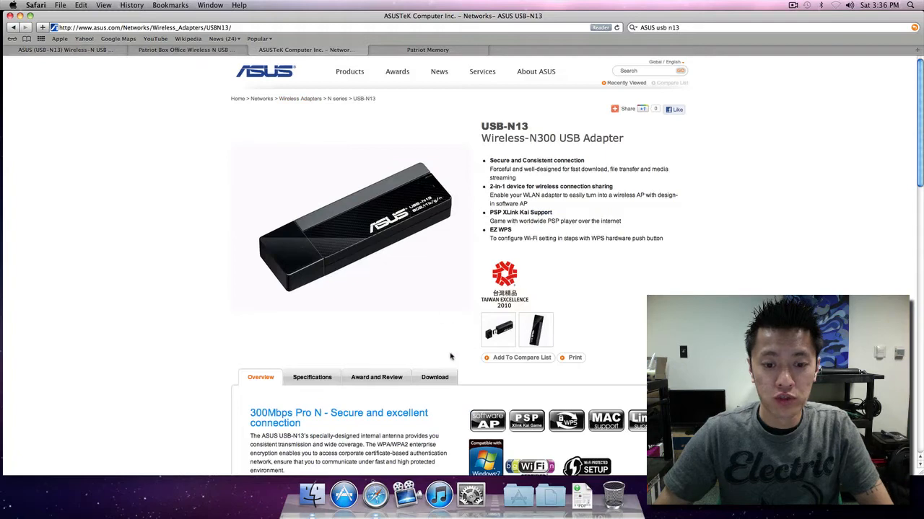
- In the Download section, filter to Mac OS and download Wireless driver v2.0.5.0 (Global)
{"action": "left_click", "coordinate": [434, 377]}
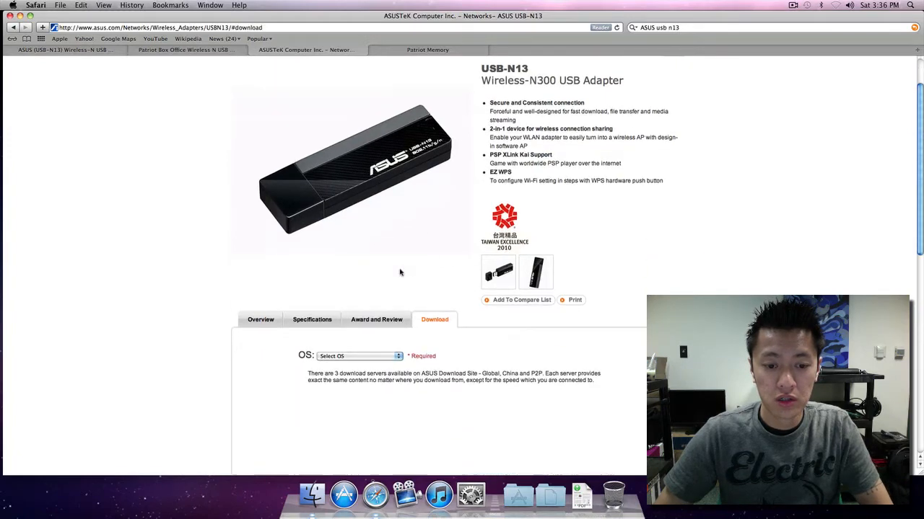
{"action": "left_click", "coordinate": [358, 356]}
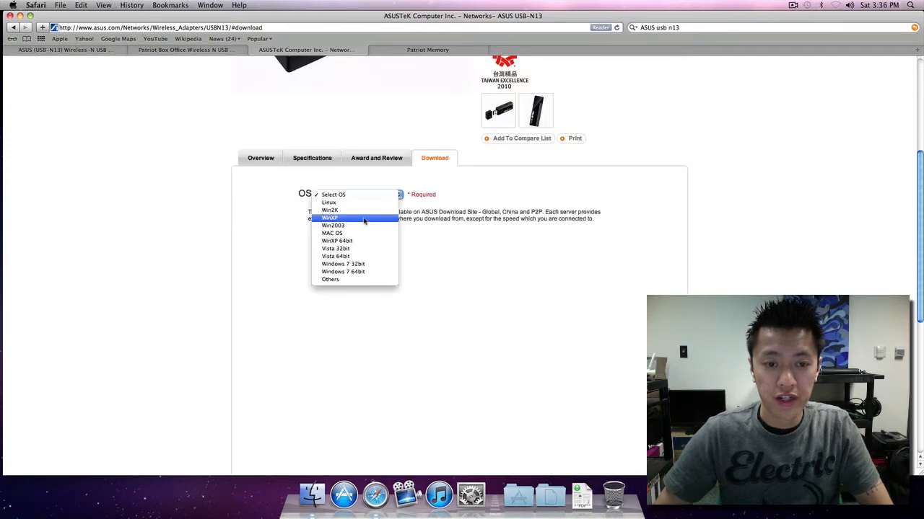
{"action": "mouse_move", "coordinate": [332, 233]}
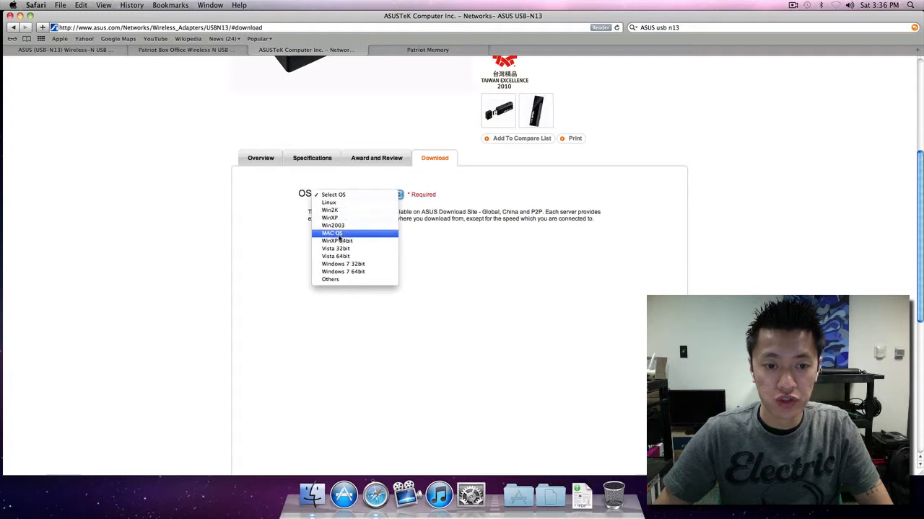
{"action": "left_click", "coordinate": [332, 233]}
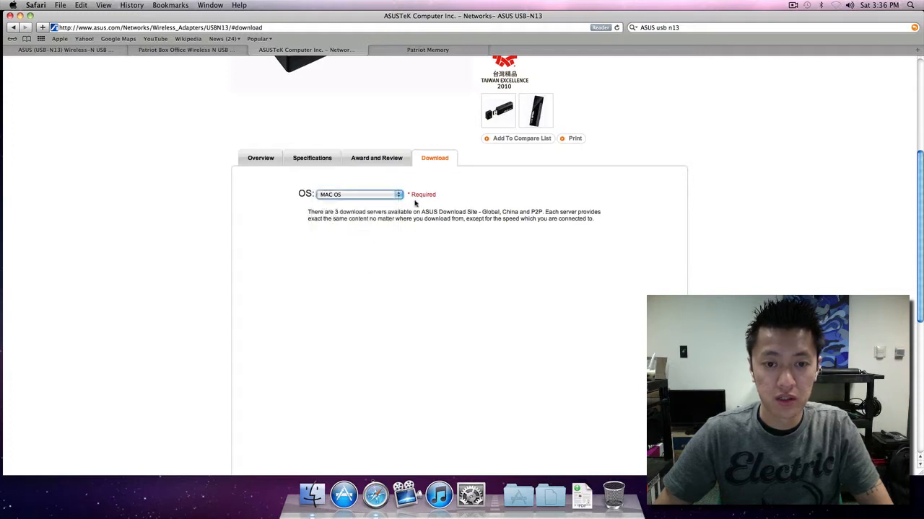
{"action": "left_click", "coordinate": [359, 194]}
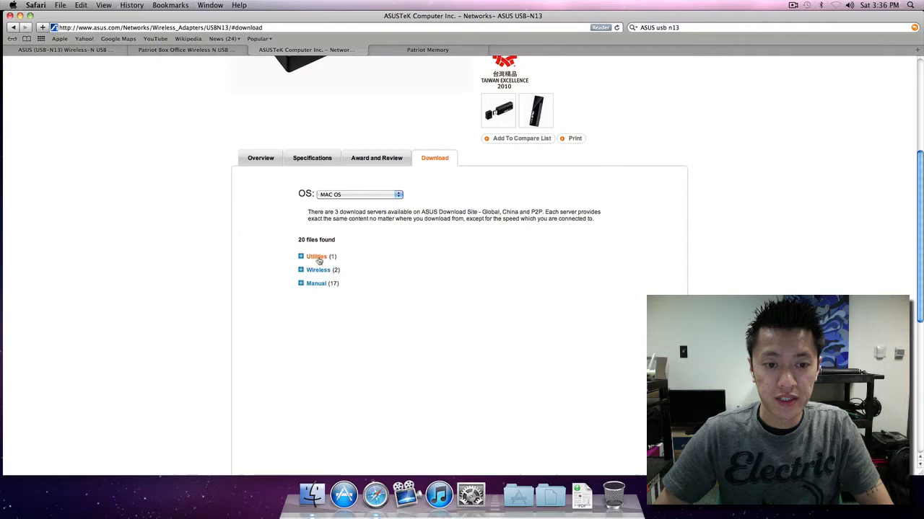
{"action": "left_click", "coordinate": [316, 256]}
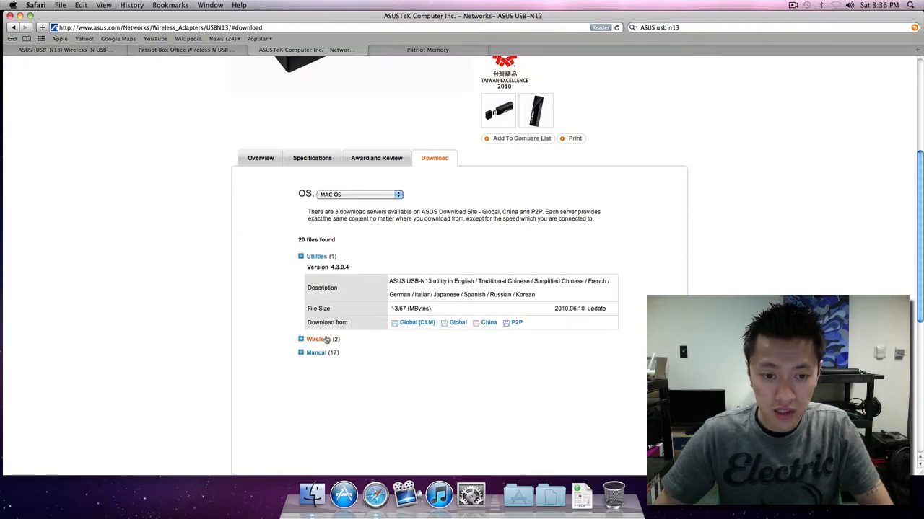
{"action": "left_click", "coordinate": [318, 339]}
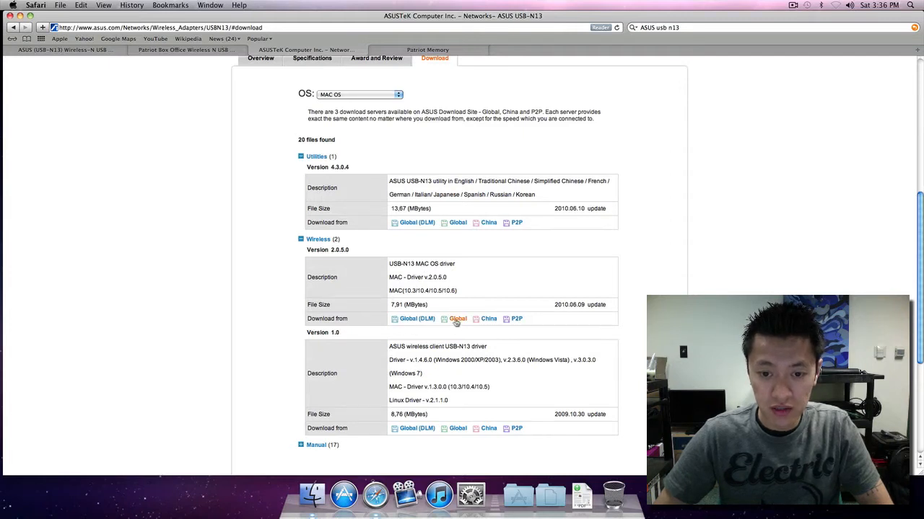
{"action": "left_click", "coordinate": [457, 319]}
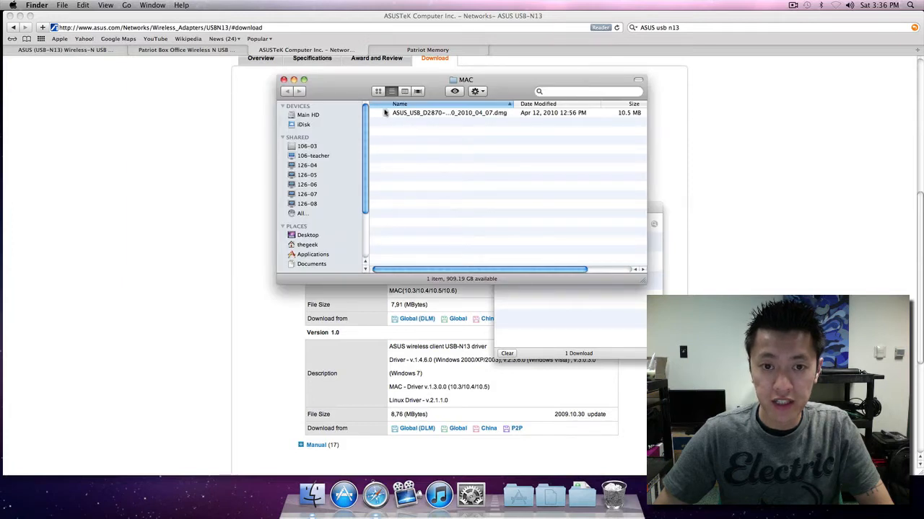
- Mount the ASUS driver image, open RTUSB_ASUS_Installer, and read the Snow Leopard note
{"action": "double_click", "coordinate": [448, 112]}
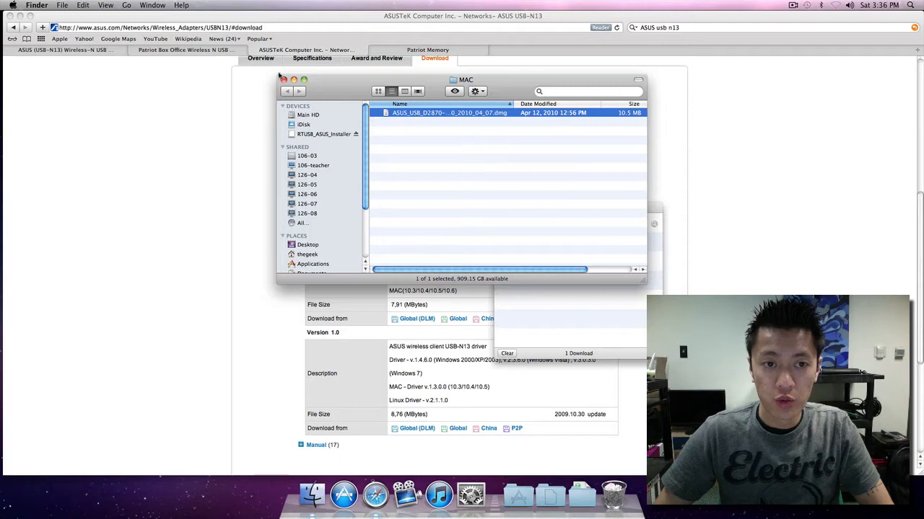
{"action": "left_click", "coordinate": [285, 79]}
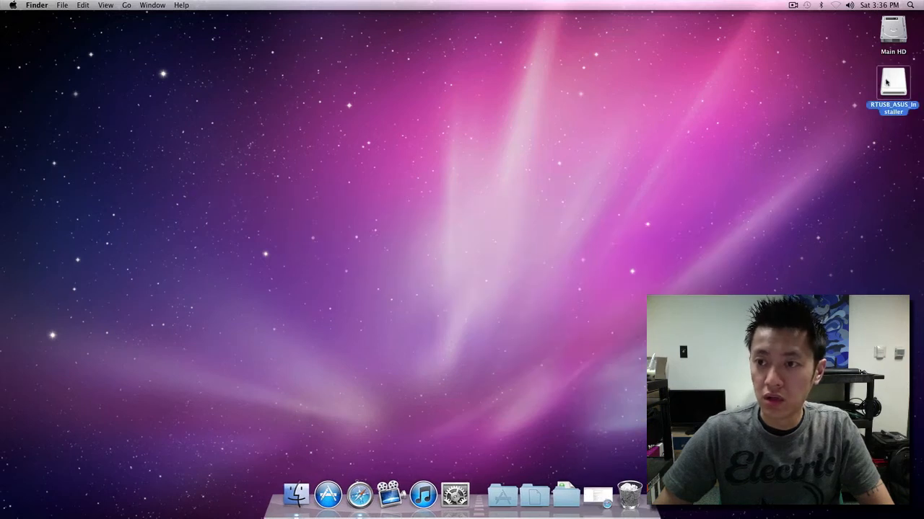
{"action": "double_click", "coordinate": [893, 80]}
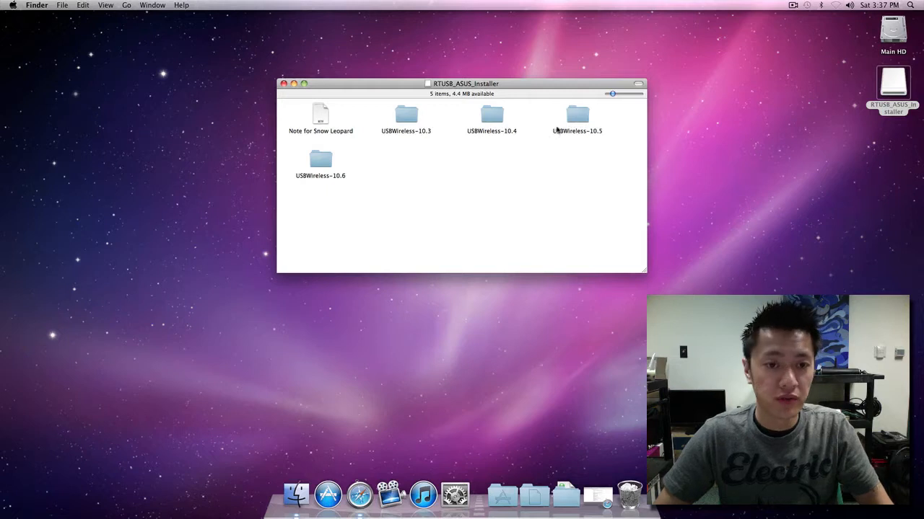
{"action": "mouse_move", "coordinate": [311, 161]}
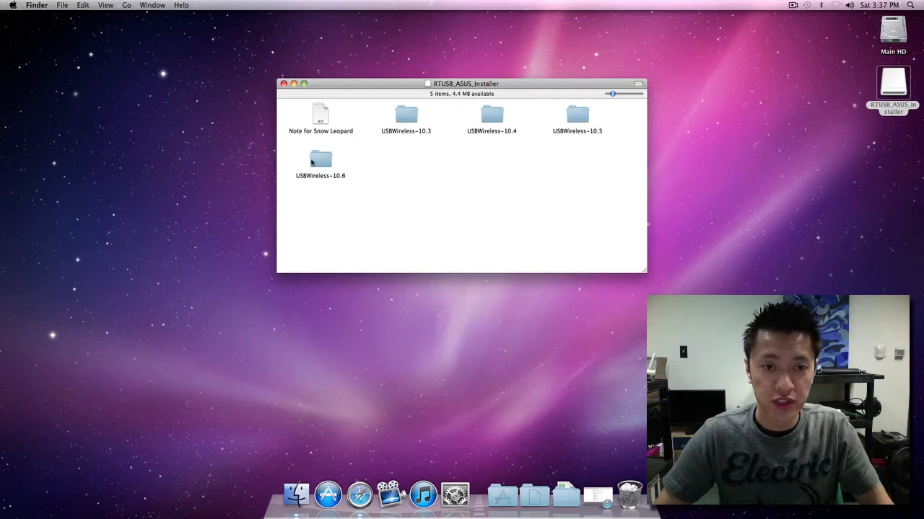
{"action": "left_click", "coordinate": [320, 116]}
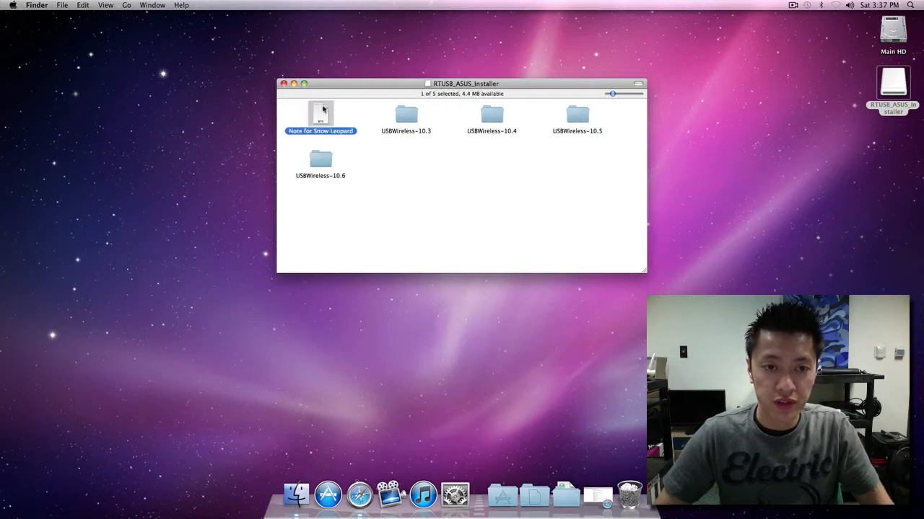
{"action": "double_click", "coordinate": [320, 116]}
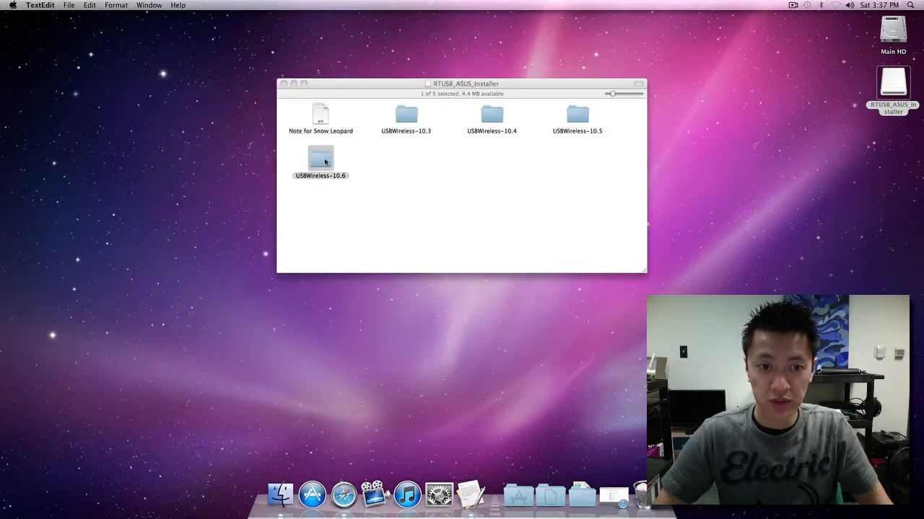
- Launch the Snow Leopard install package from the USBWireless-10.6 folder
{"action": "double_click", "coordinate": [321, 158]}
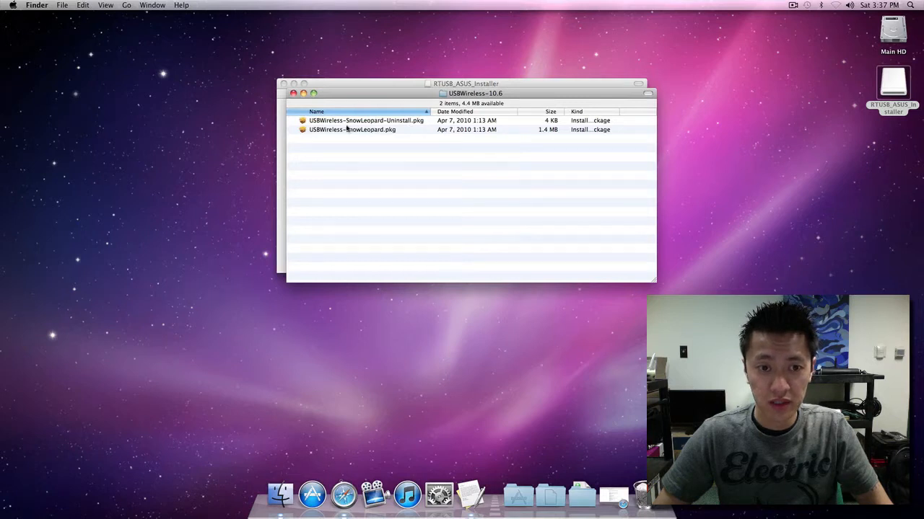
{"action": "left_click", "coordinate": [352, 130]}
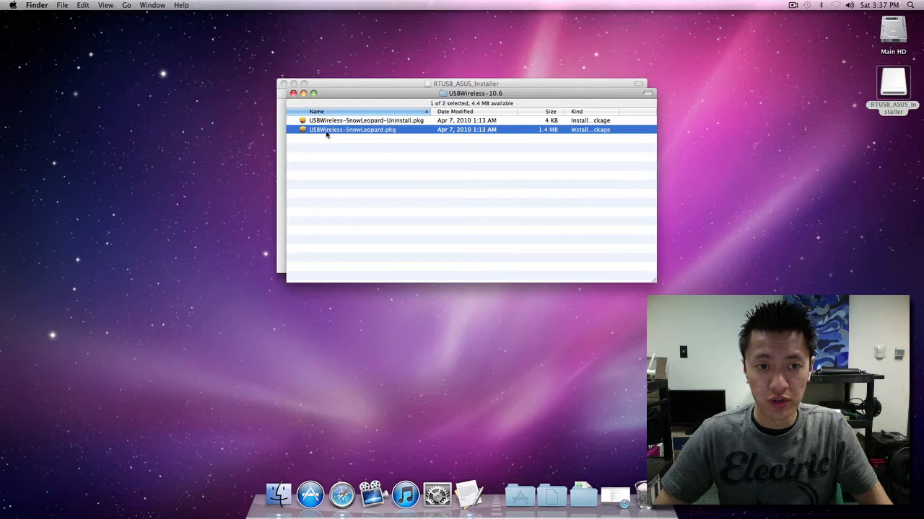
{"action": "double_click", "coordinate": [353, 129]}
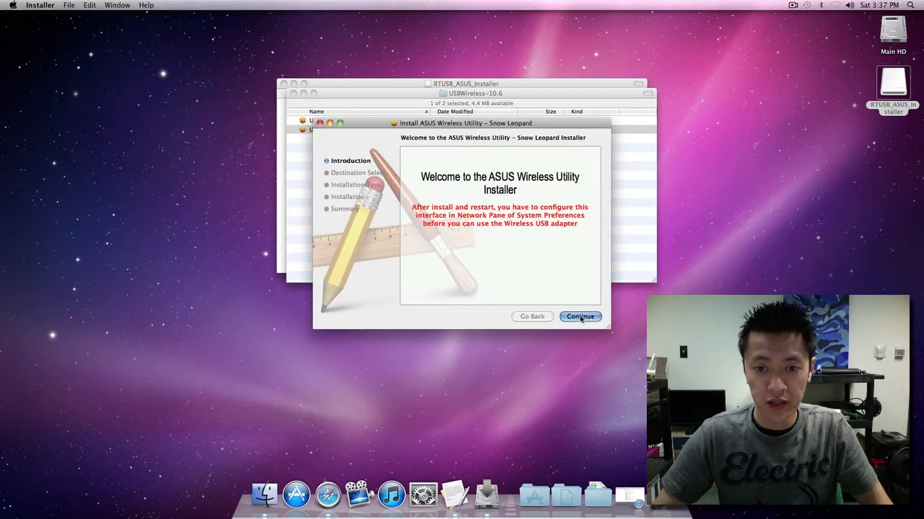
- Run the standard install on Main HD for all users, accepting the restart warning
{"action": "left_click", "coordinate": [579, 316]}
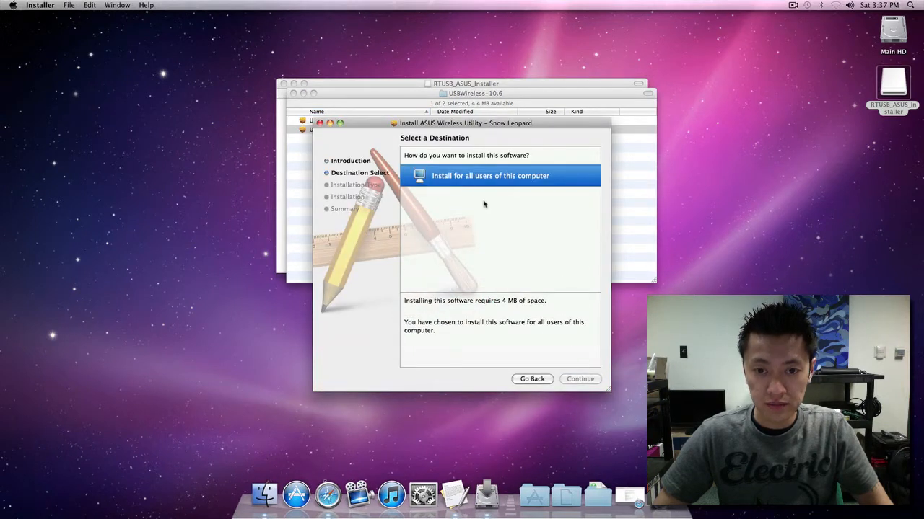
{"action": "left_click", "coordinate": [580, 379]}
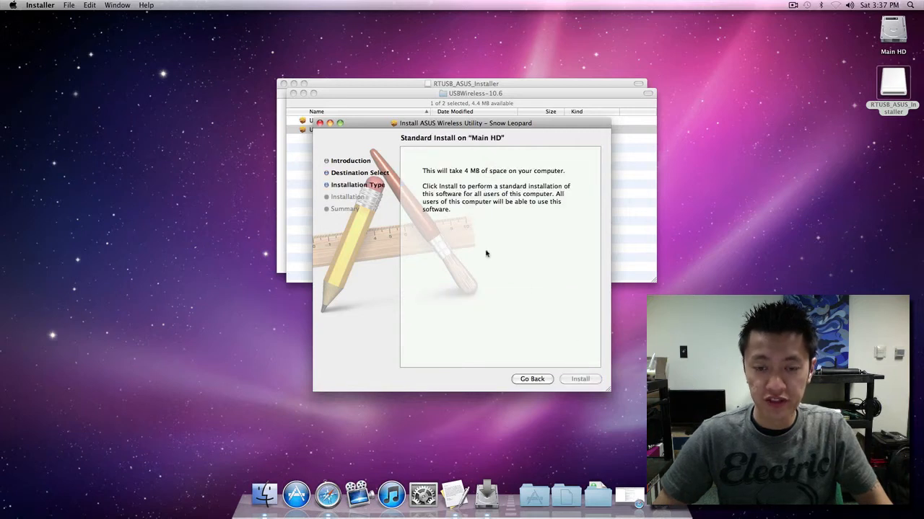
{"action": "left_click", "coordinate": [580, 379]}
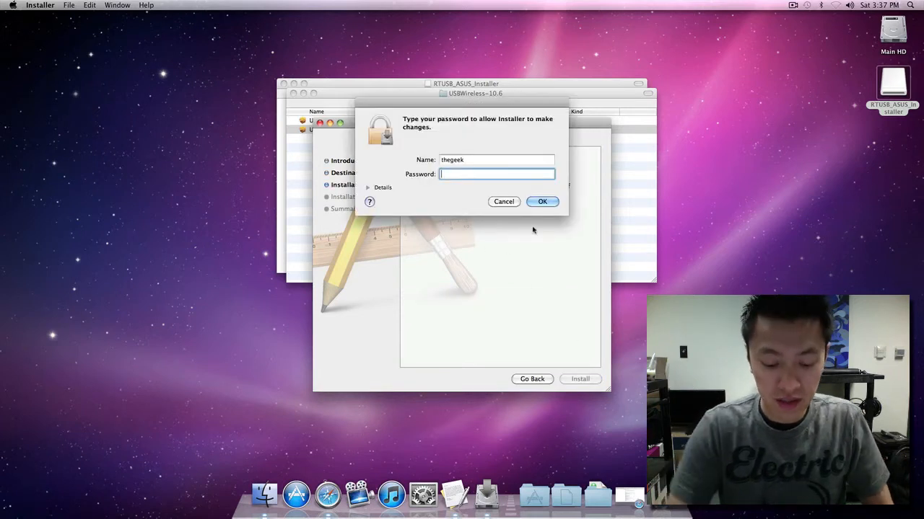
{"action": "left_click", "coordinate": [542, 201]}
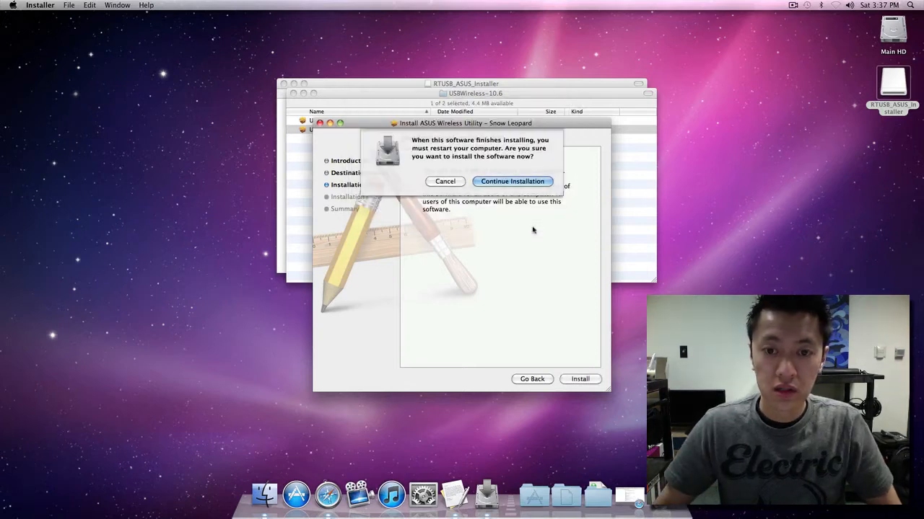
{"action": "left_click", "coordinate": [513, 181]}
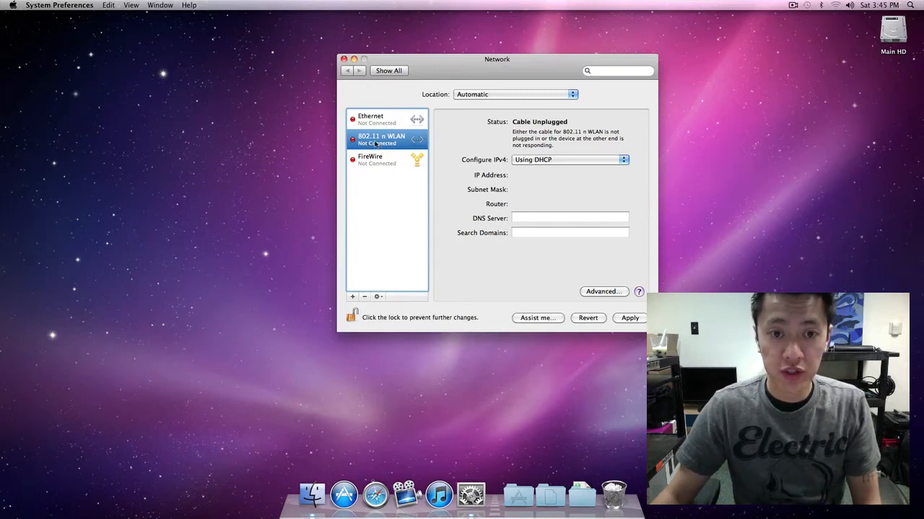
{"action": "mouse_move", "coordinate": [518, 494]}
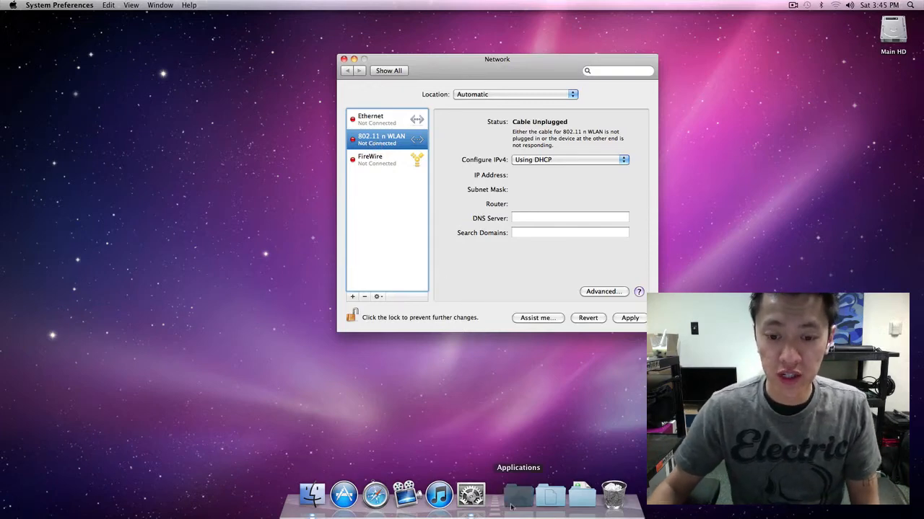
- Launch WirelessUtility from the ASUS Wireless Utility folder in Applications
{"action": "left_click", "coordinate": [518, 494]}
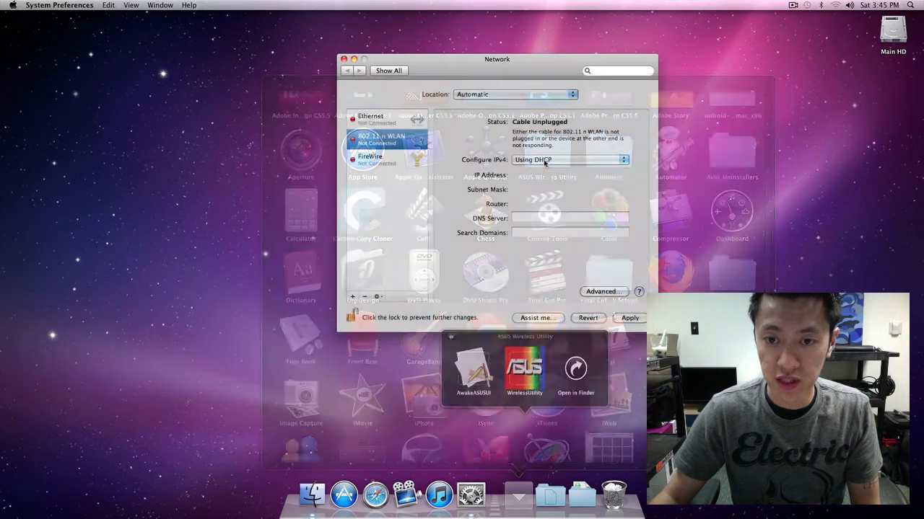
{"action": "left_click", "coordinate": [524, 370]}
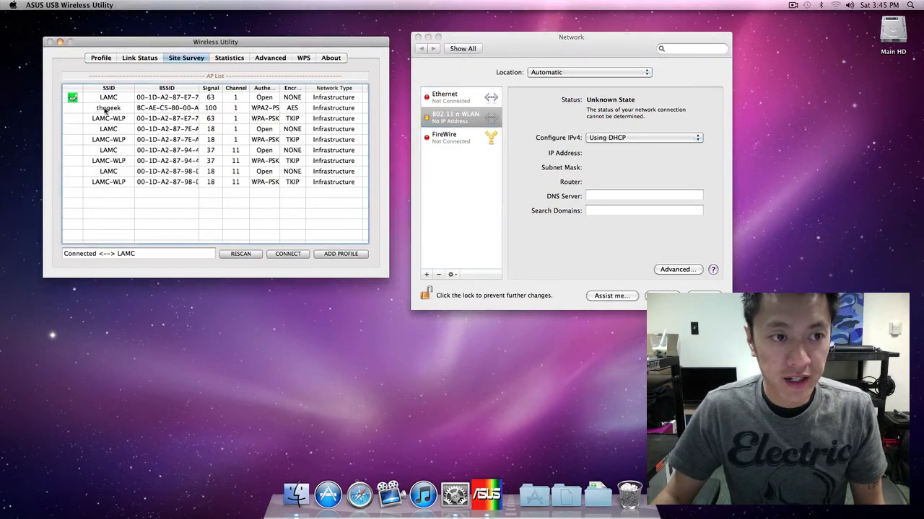
- Select the thegeek WPA2 network in Site Survey and start connecting
{"action": "left_click", "coordinate": [109, 108]}
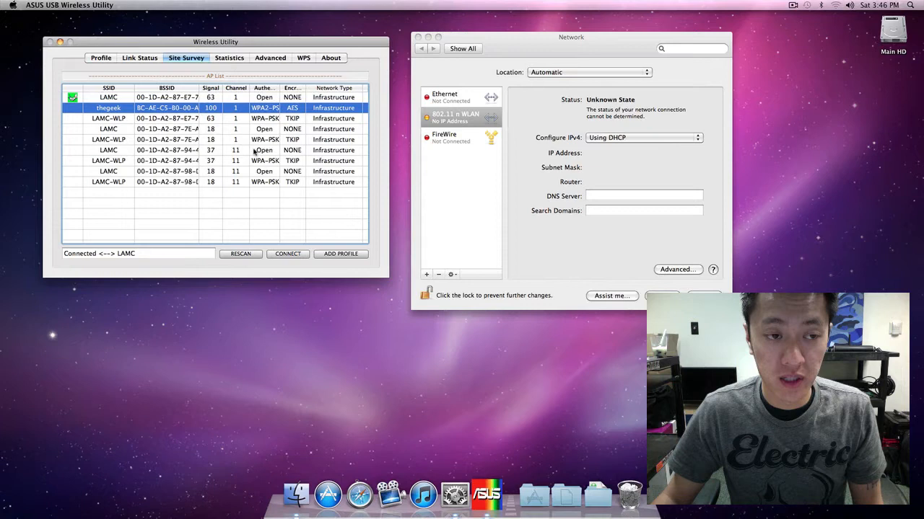
{"action": "mouse_move", "coordinate": [262, 231]}
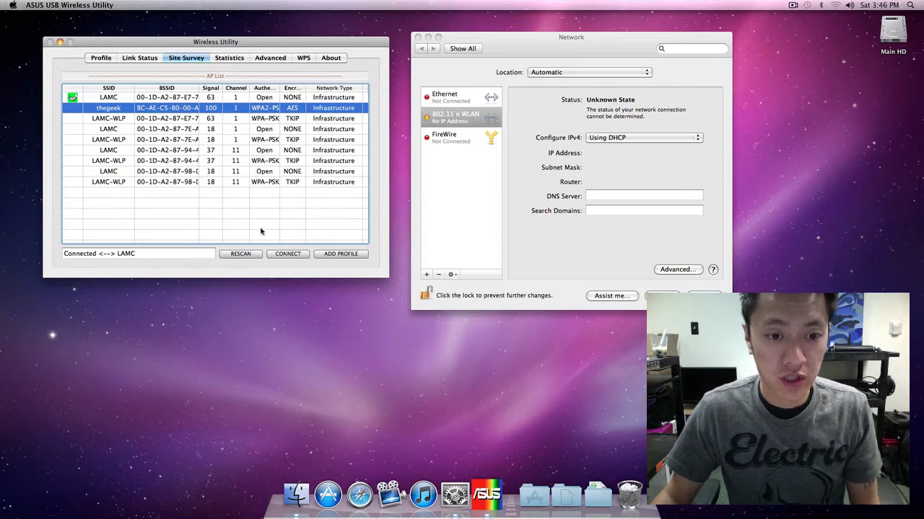
{"action": "left_click", "coordinate": [287, 253]}
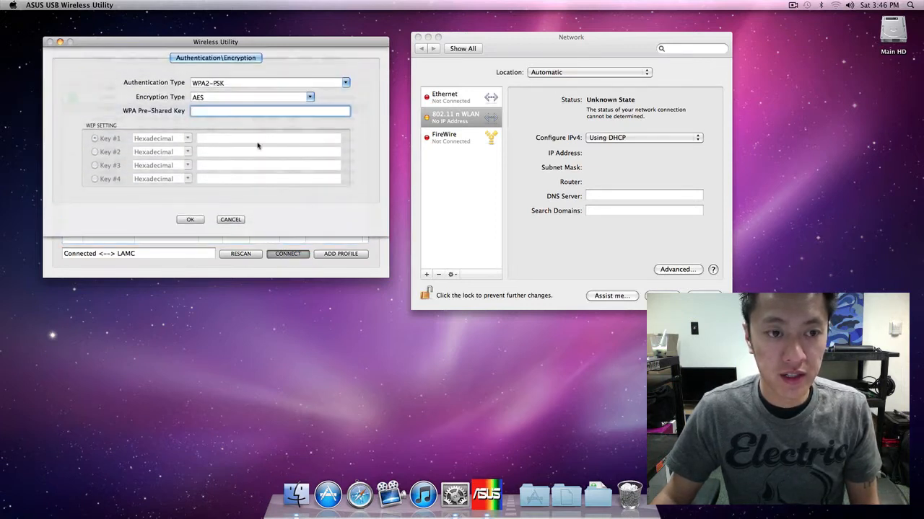
- Enter the WPA2 pre-shared key for thegeek and confirm to join
{"action": "type", "text": "johnny"}
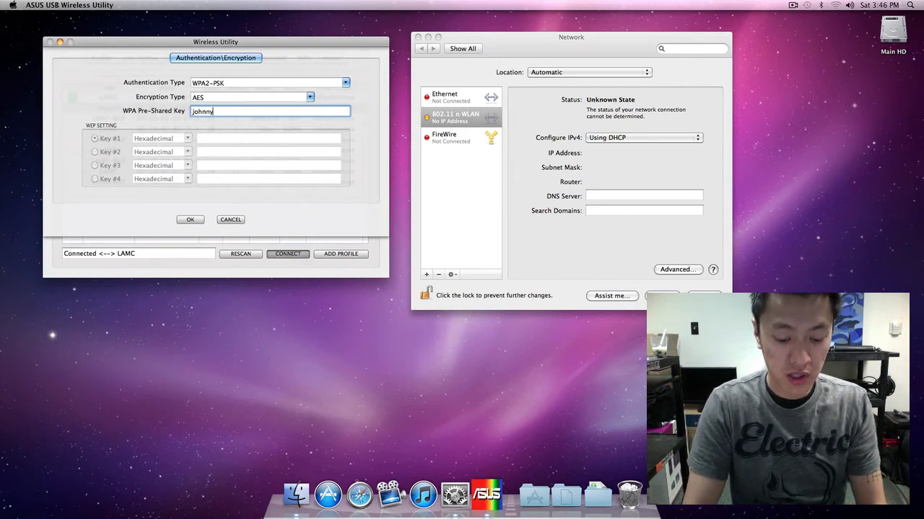
{"action": "type", "text": "thegeek"}
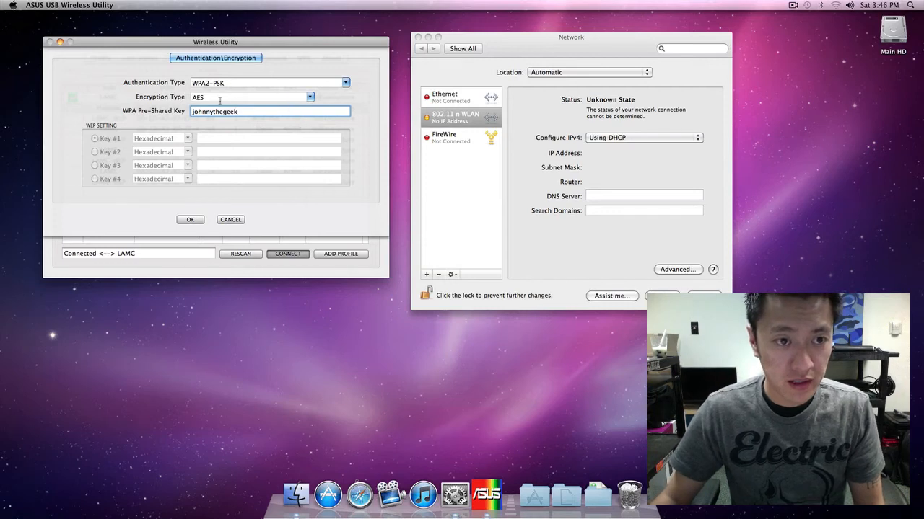
{"action": "left_click", "coordinate": [186, 58]}
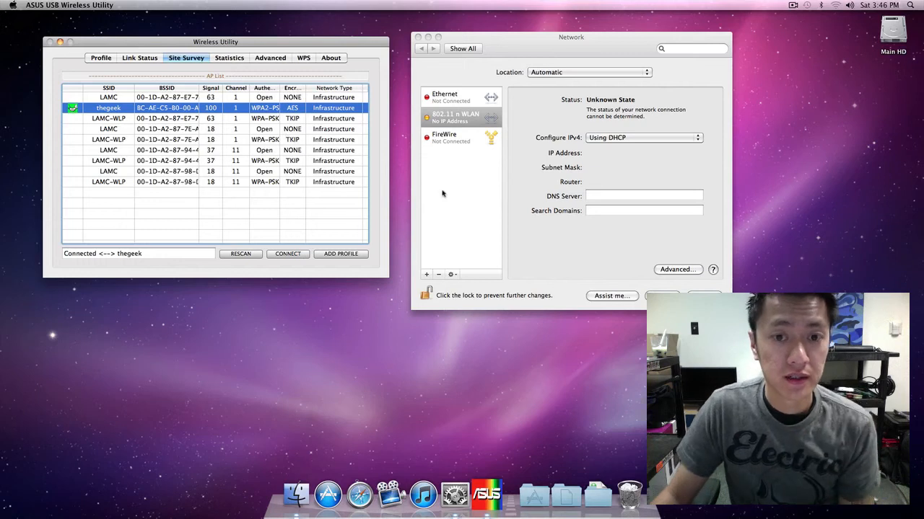
{"action": "mouse_move", "coordinate": [505, 45]}
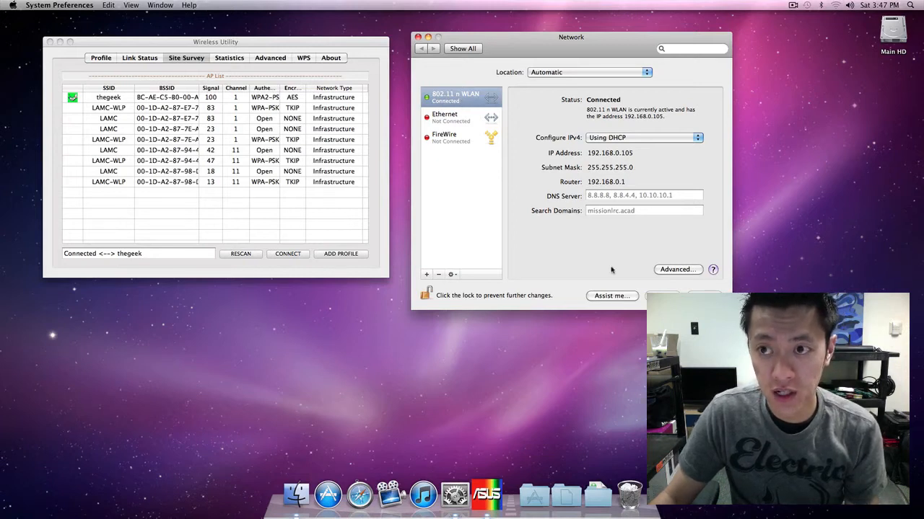
{"action": "mouse_move", "coordinate": [358, 494]}
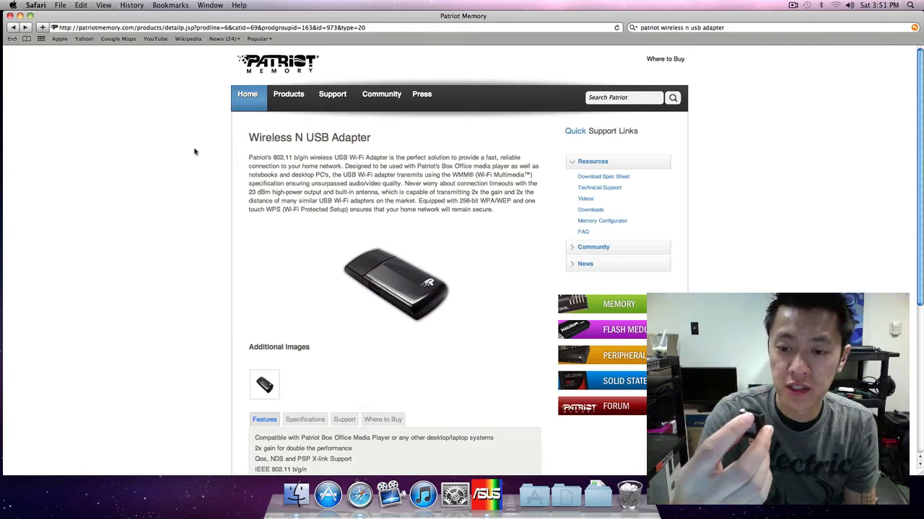
{"action": "mouse_move", "coordinate": [222, 201]}
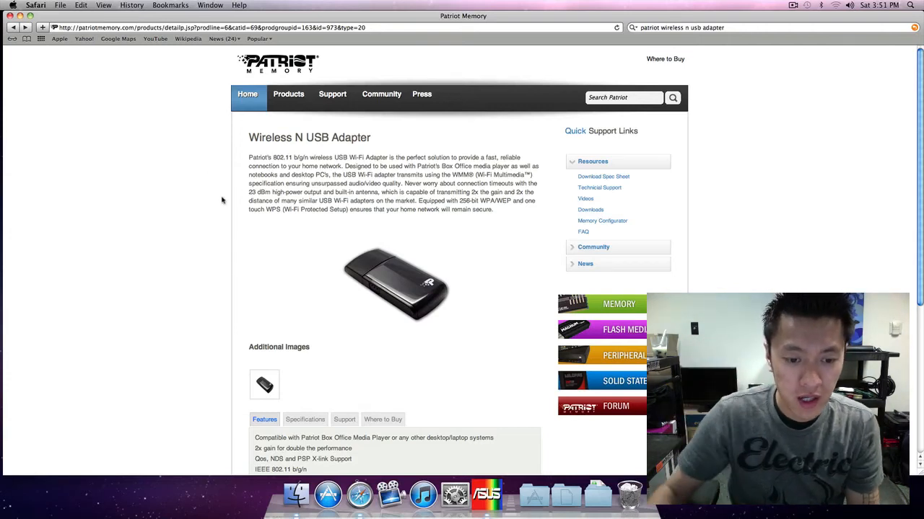
- Review the Patriot Wireless N USB Adapter page, then go to Downloads under Resources
{"action": "scroll", "scroll_direction": "down", "scroll_amount": 3}
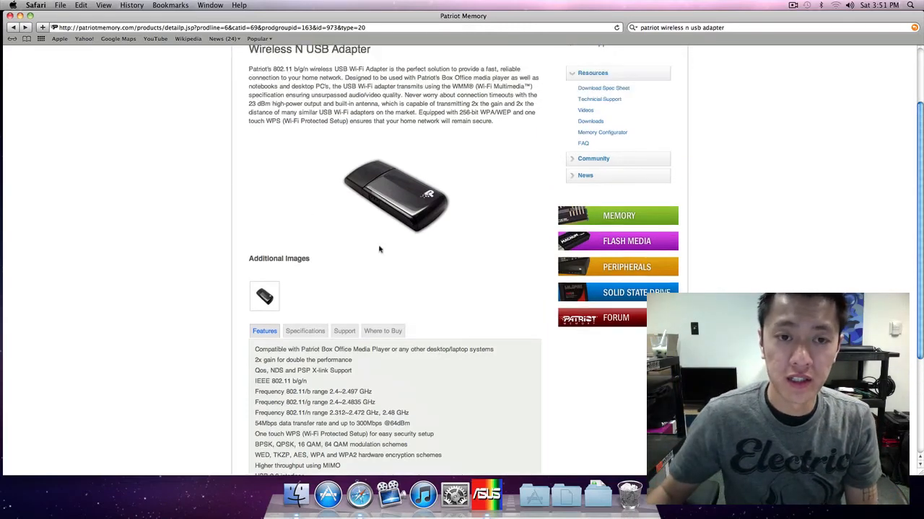
{"action": "scroll", "scroll_direction": "up", "scroll_amount": 3}
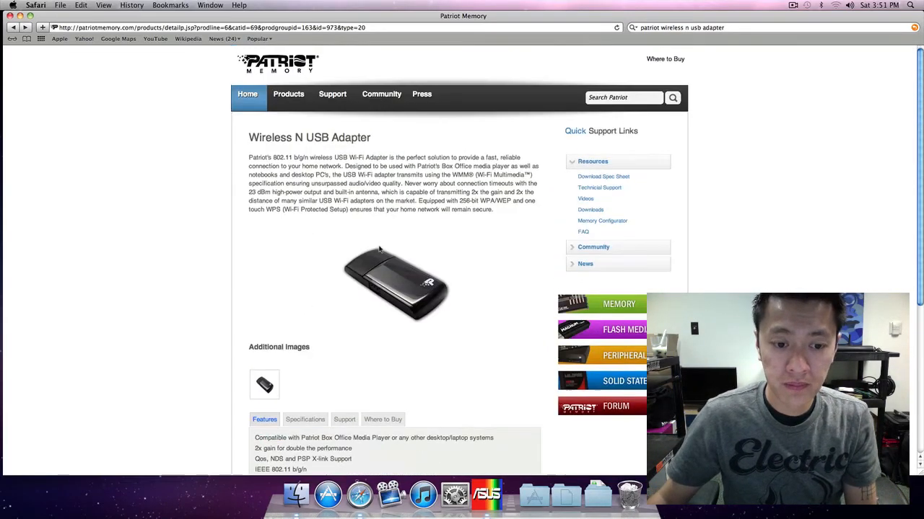
{"action": "left_click", "coordinate": [590, 210]}
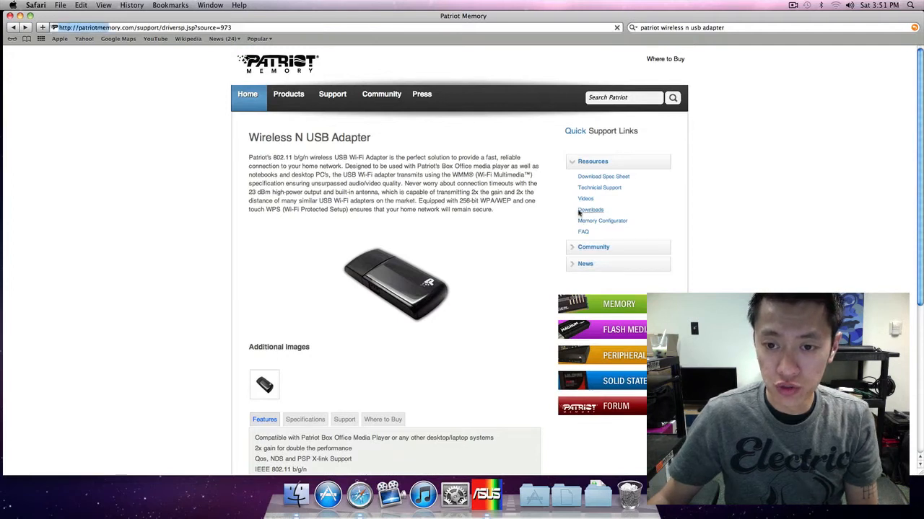
- Download the Wireless N USB Adapter Drivers and show the Downloads folder in Finder
{"action": "left_click", "coordinate": [590, 210]}
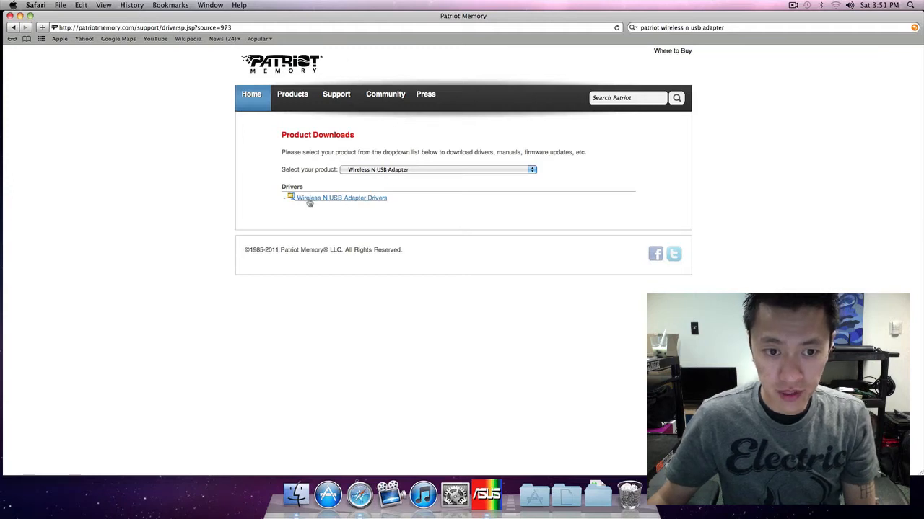
{"action": "left_click", "coordinate": [597, 495]}
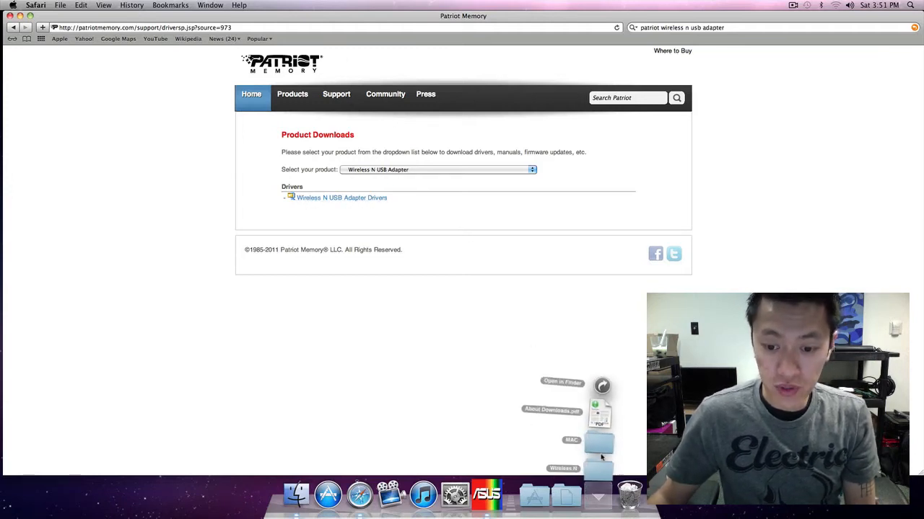
{"action": "left_click", "coordinate": [562, 381]}
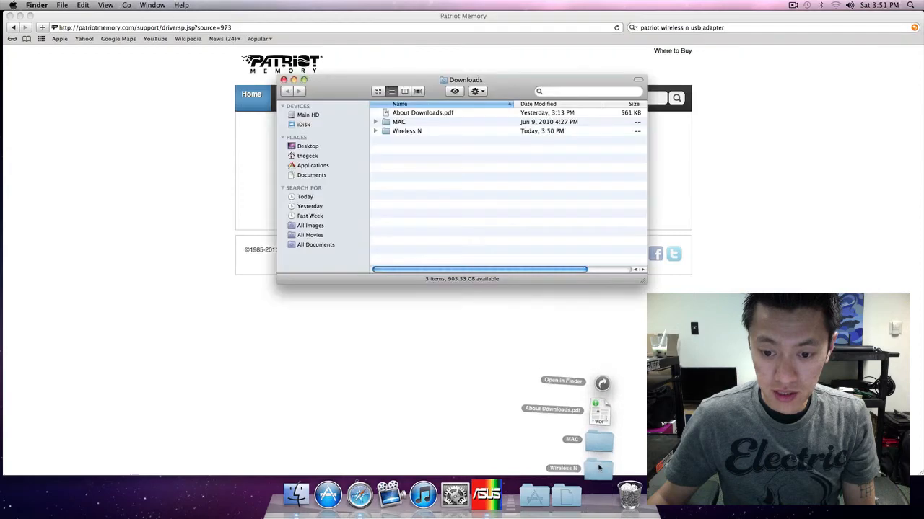
- Open the Wireless N MAC folder and unpack the Mac OS 10.6 driver archive
{"action": "double_click", "coordinate": [407, 131]}
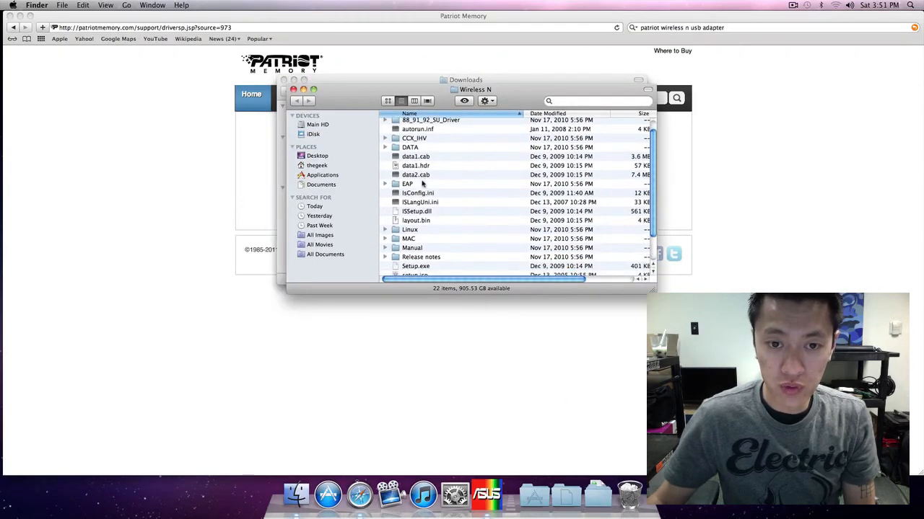
{"action": "left_click", "coordinate": [408, 231]}
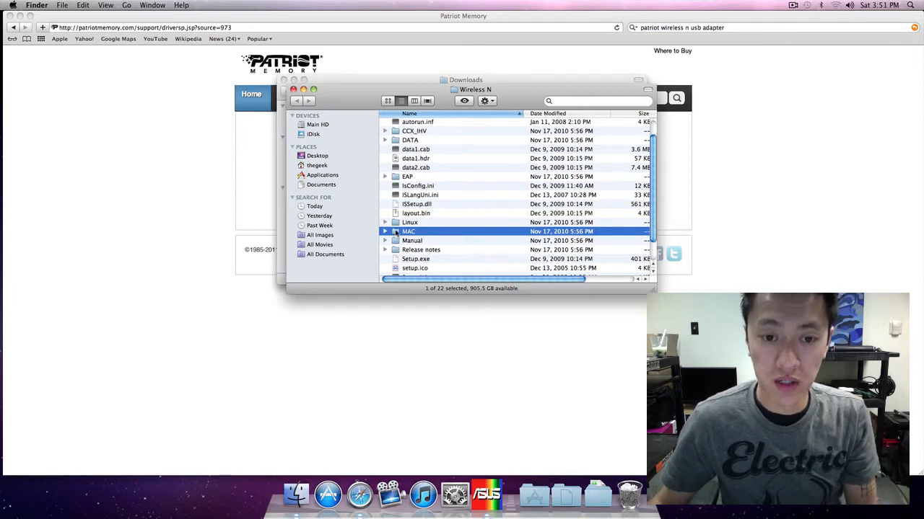
{"action": "double_click", "coordinate": [409, 231]}
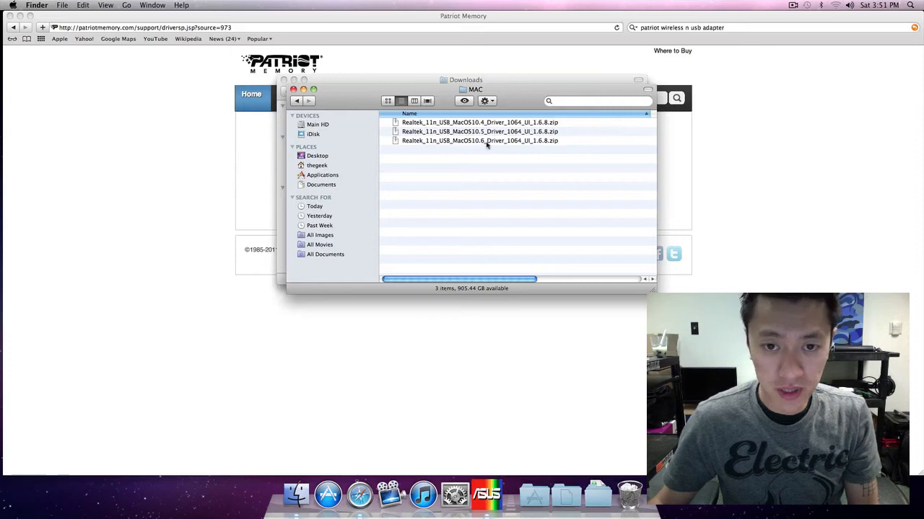
{"action": "left_click", "coordinate": [480, 141]}
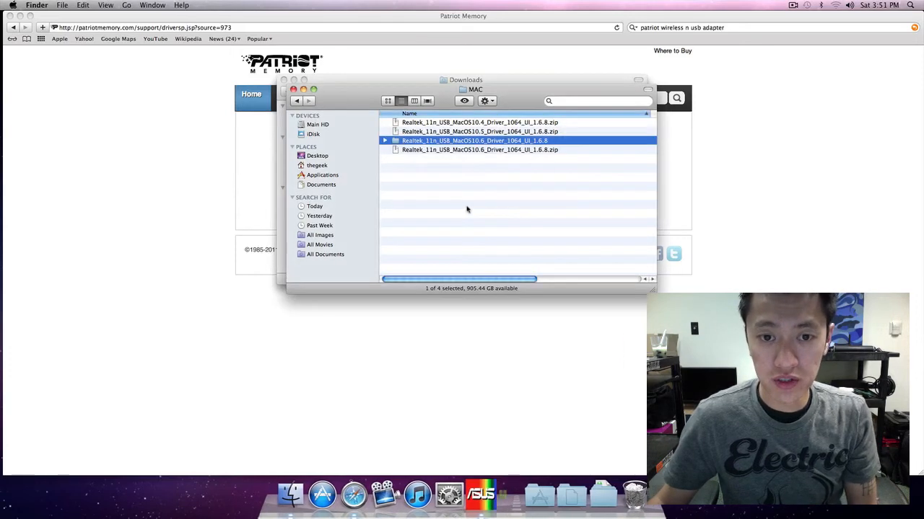
{"action": "double_click", "coordinate": [474, 141]}
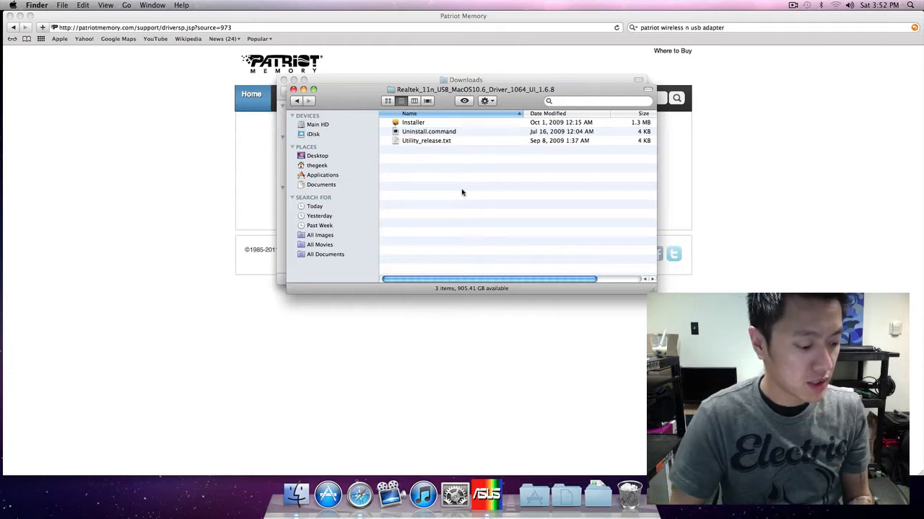
- Quit the ASUS wireless utility and launch the Realtek driver installer
{"action": "right_click", "coordinate": [486, 496]}
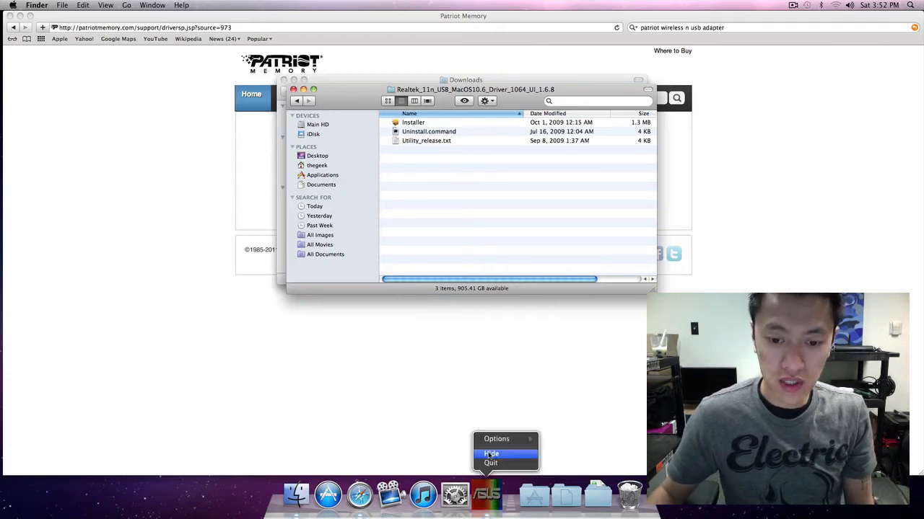
{"action": "left_click", "coordinate": [490, 453]}
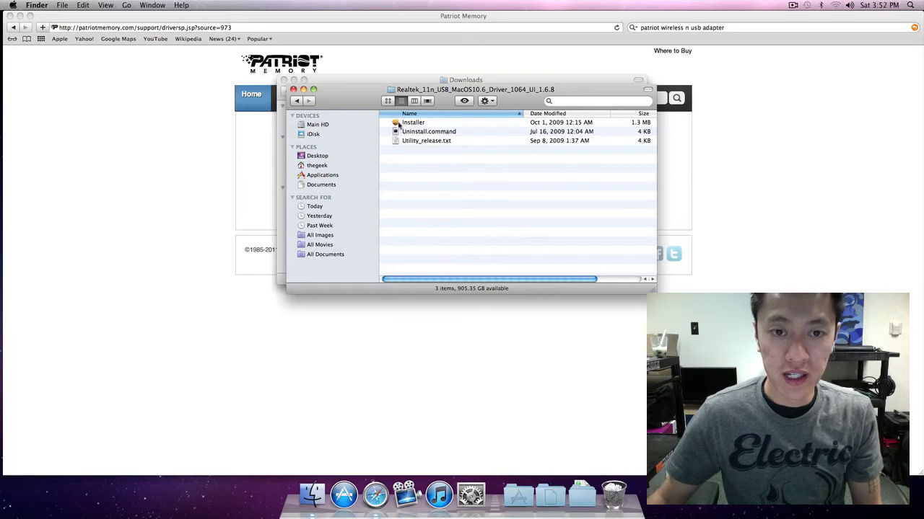
{"action": "double_click", "coordinate": [413, 122]}
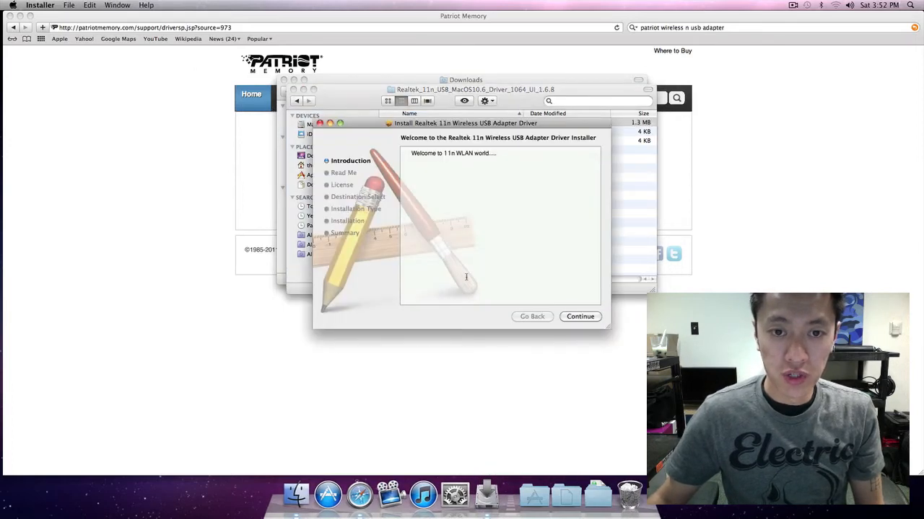
- Install the Realtek 11n driver for all users with the admin password, then restart
{"action": "left_click", "coordinate": [580, 316]}
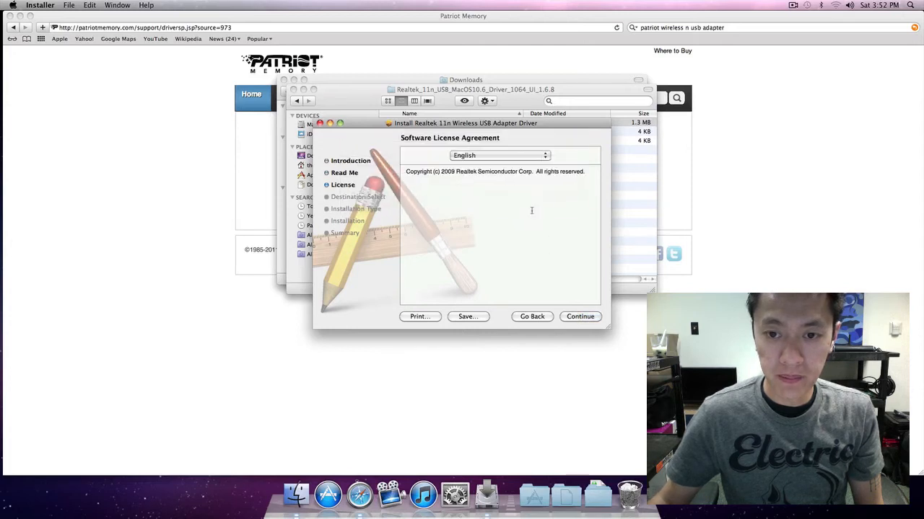
{"action": "left_click", "coordinate": [580, 316]}
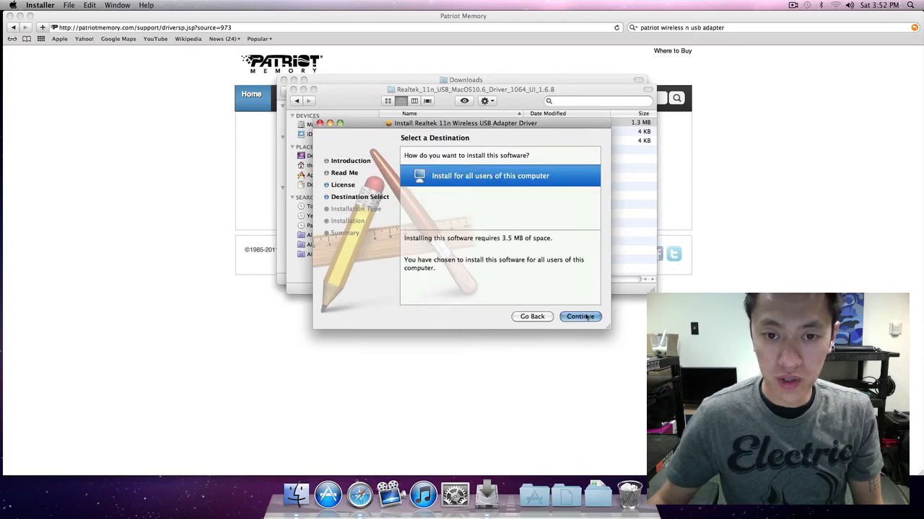
{"action": "left_click", "coordinate": [579, 316]}
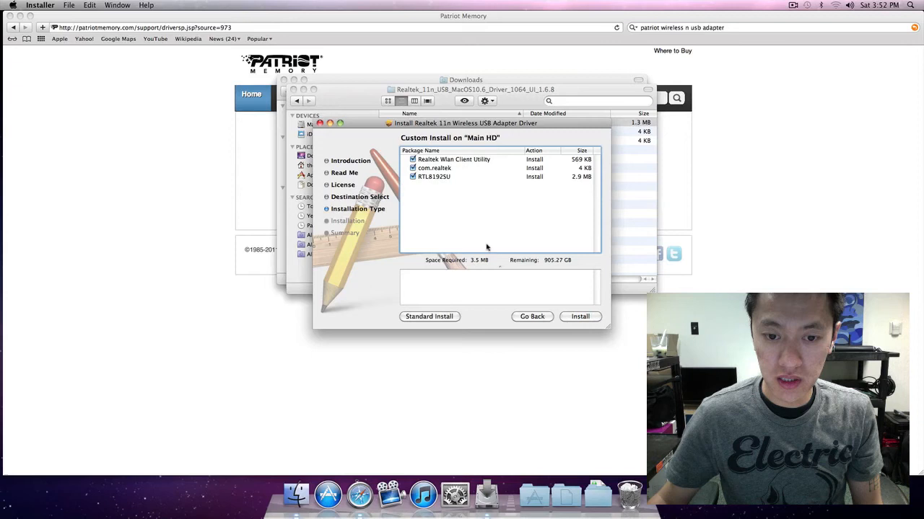
{"action": "mouse_move", "coordinate": [569, 289]}
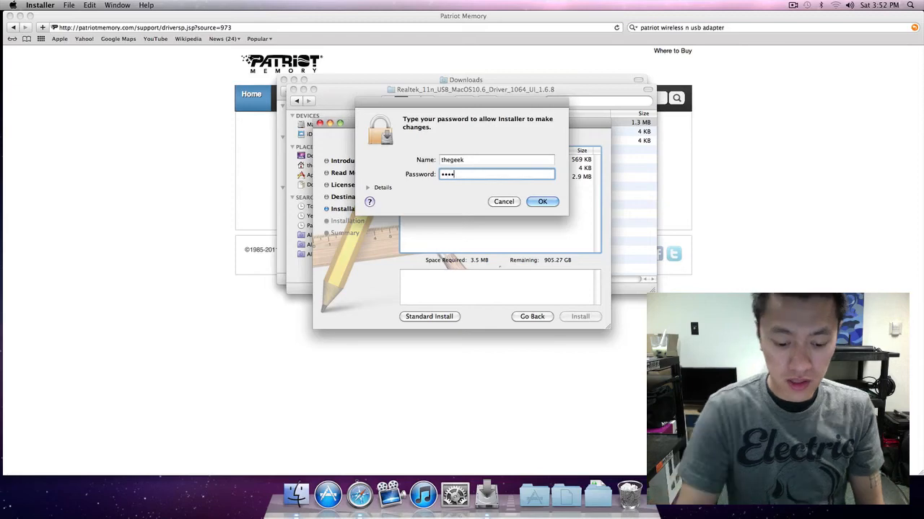
{"action": "left_click", "coordinate": [542, 201]}
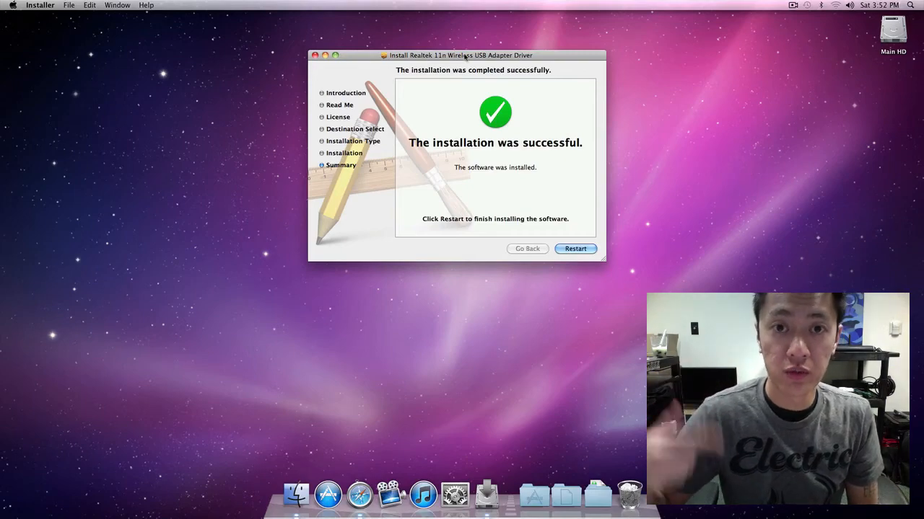
{"action": "left_click", "coordinate": [575, 249]}
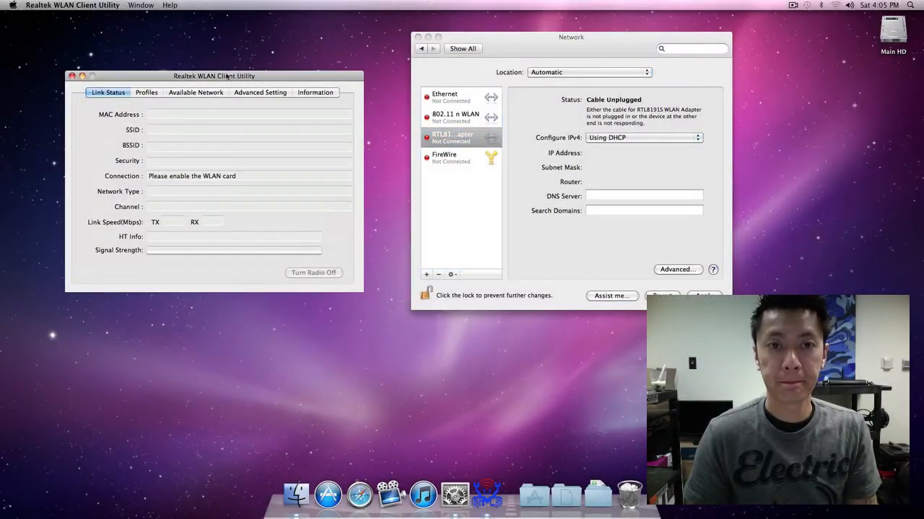
- Dismiss the RTL8191S interface alert and connect to the WPA2-PSK AES network
{"action": "left_click_drag", "start_coordinate": [214, 76], "coordinate": [214, 51]}
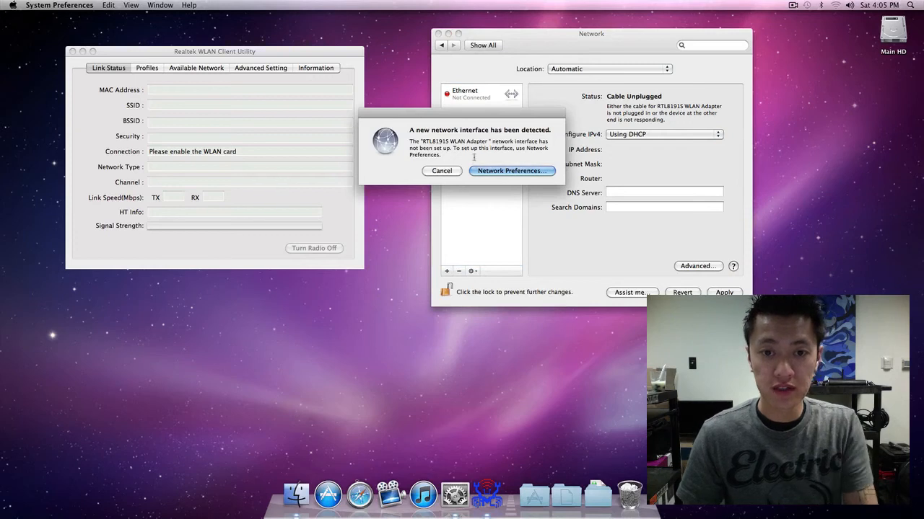
{"action": "mouse_move", "coordinate": [514, 150]}
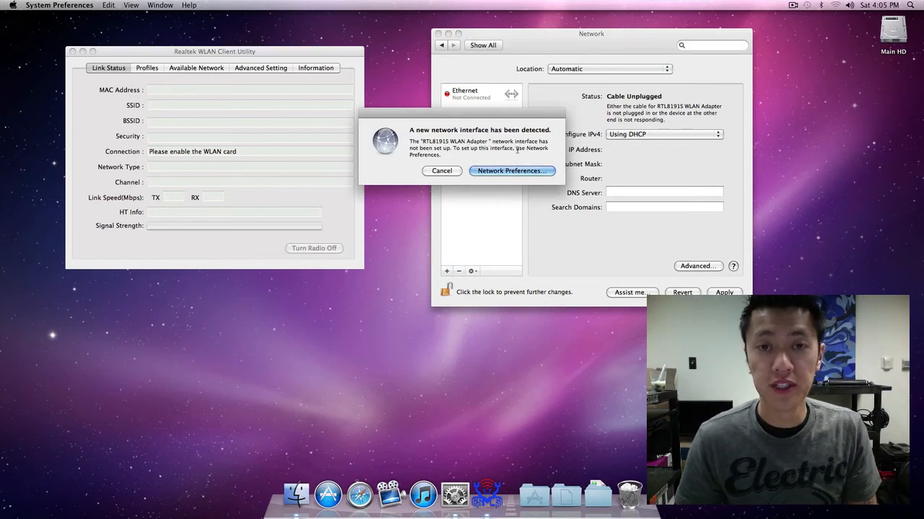
{"action": "left_click", "coordinate": [511, 171]}
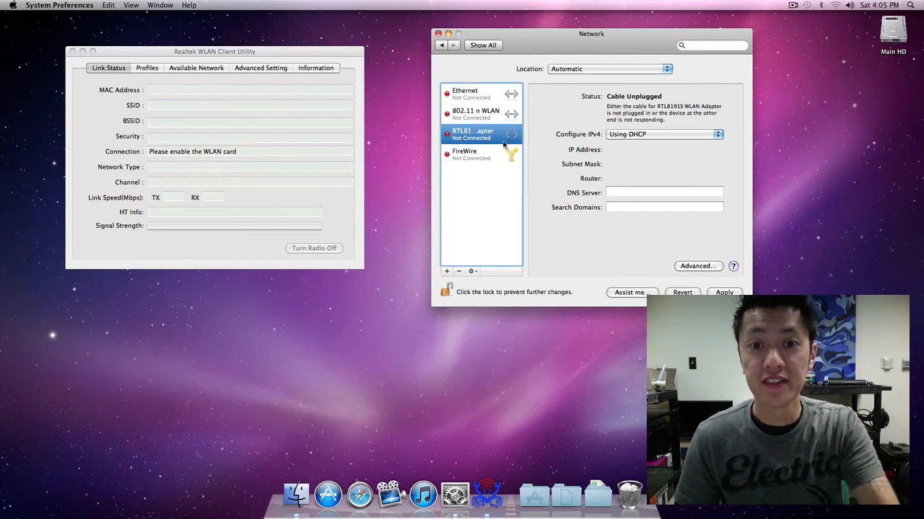
{"action": "mouse_move", "coordinate": [529, 67]}
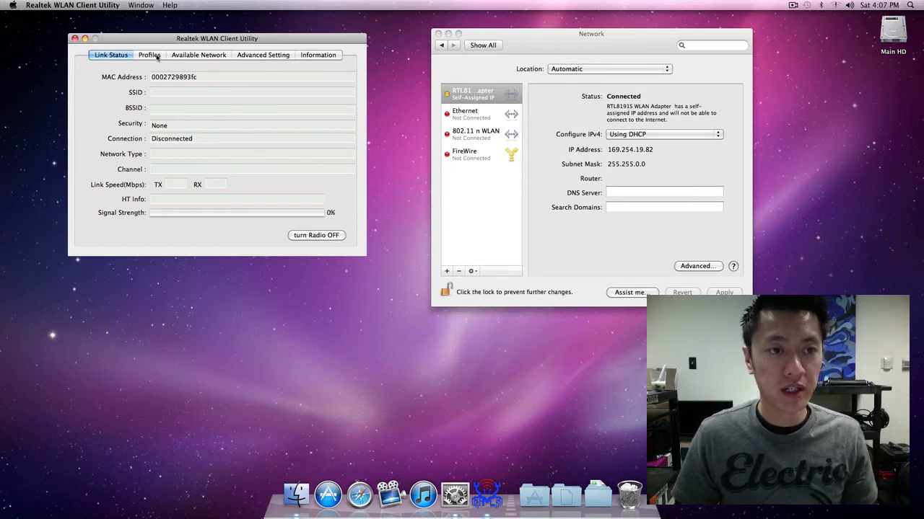
{"action": "left_click", "coordinate": [199, 55]}
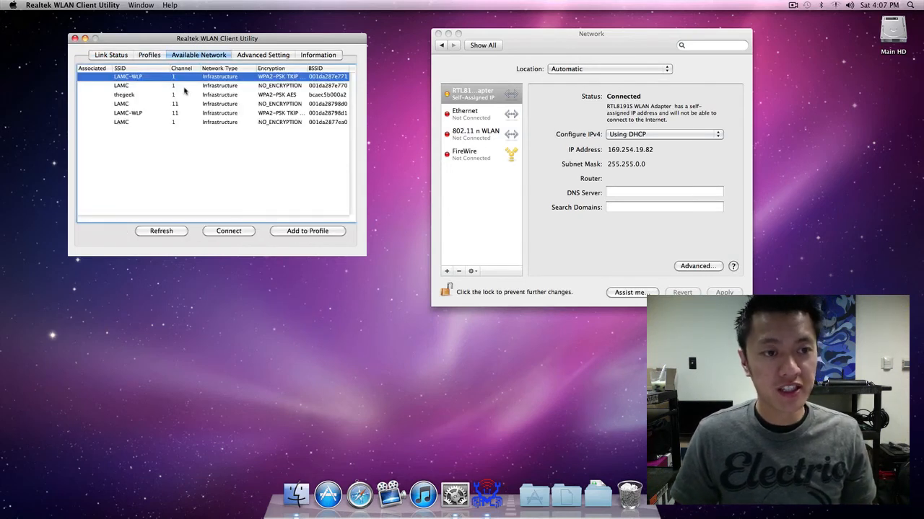
{"action": "left_click", "coordinate": [124, 95]}
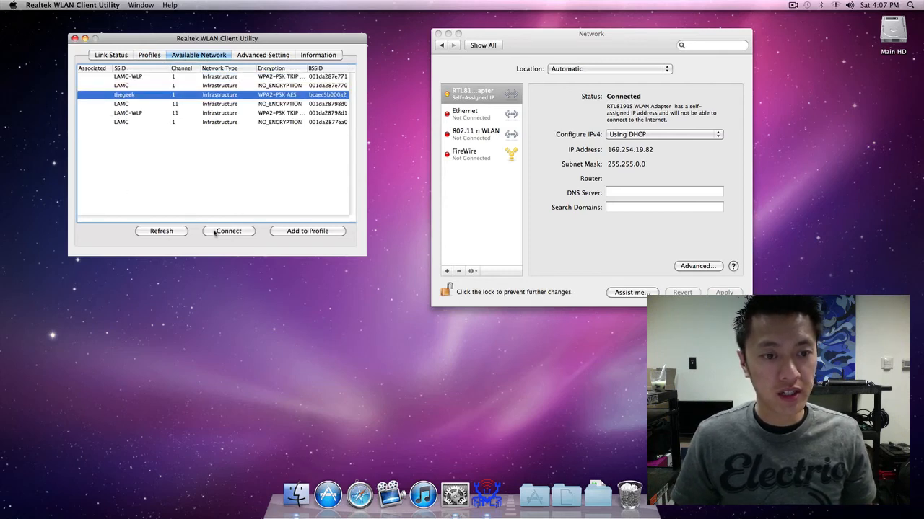
{"action": "left_click", "coordinate": [228, 231]}
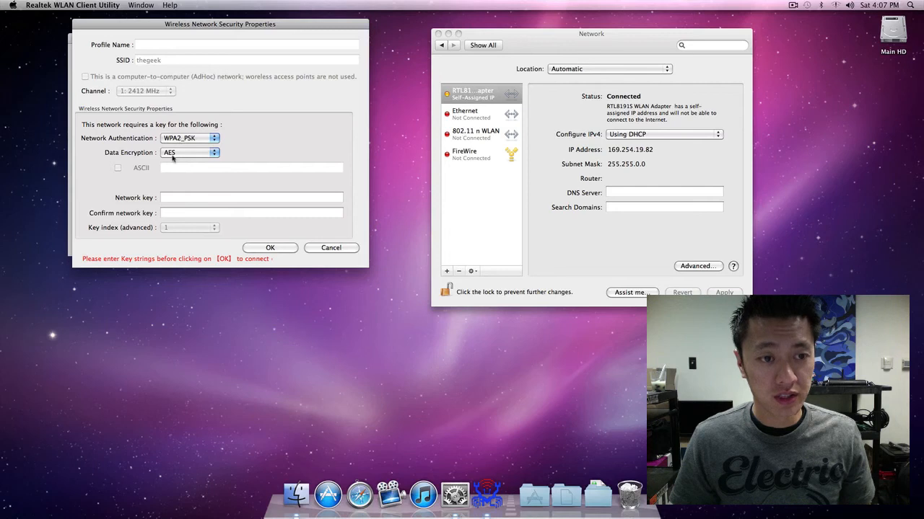
- Enter and confirm thegeek's network key, then load Apple's start page in Safari
{"action": "left_click", "coordinate": [251, 197]}
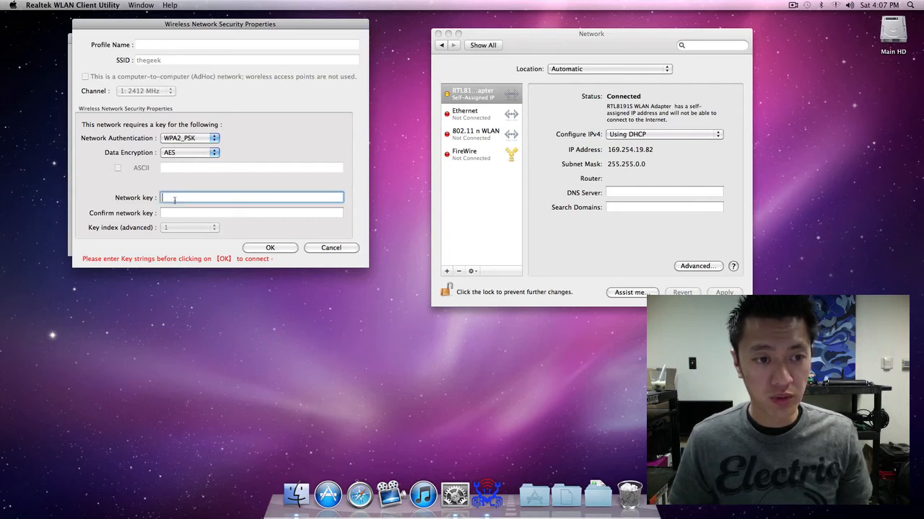
{"action": "type", "text": "johnny"}
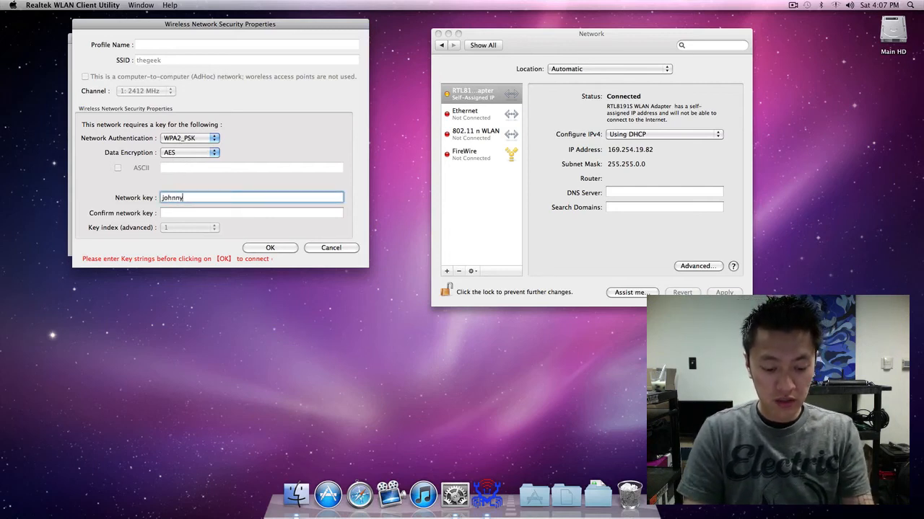
{"action": "type", "text": "thegeek"}
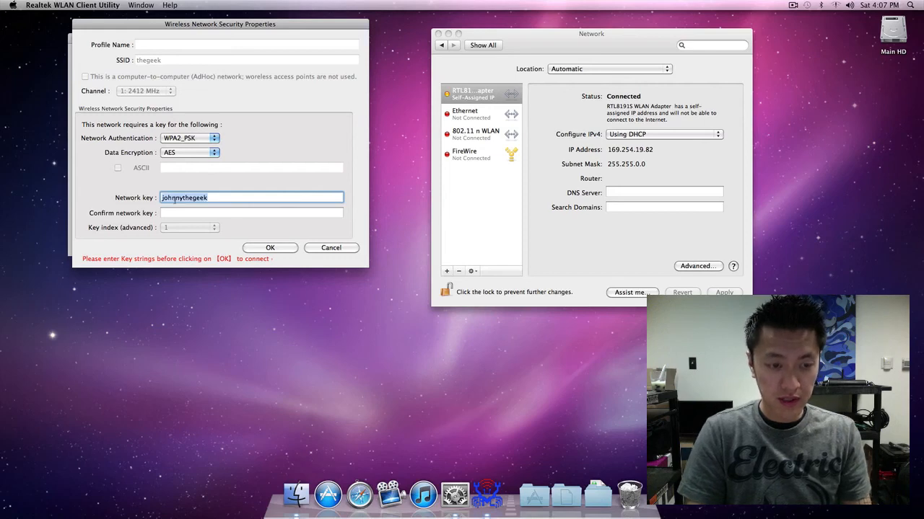
{"action": "left_click", "coordinate": [250, 213]}
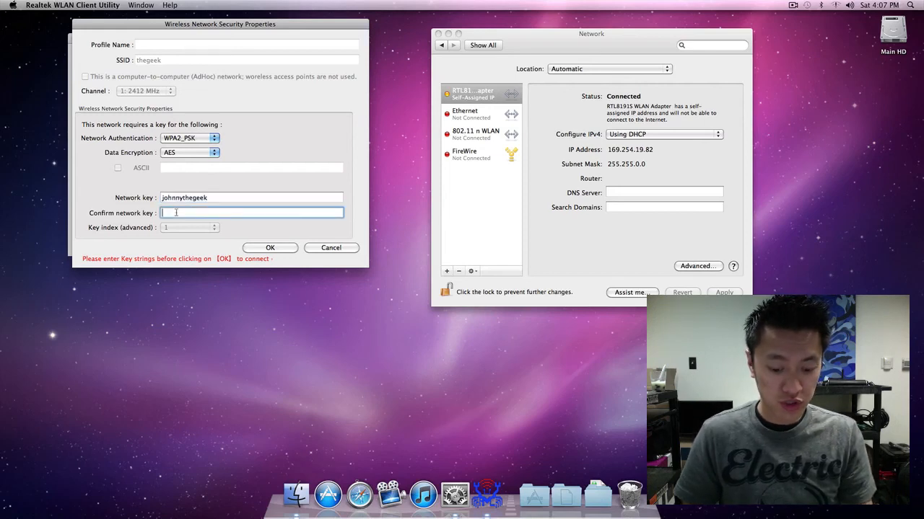
{"action": "type", "text": "johnnythegeek"}
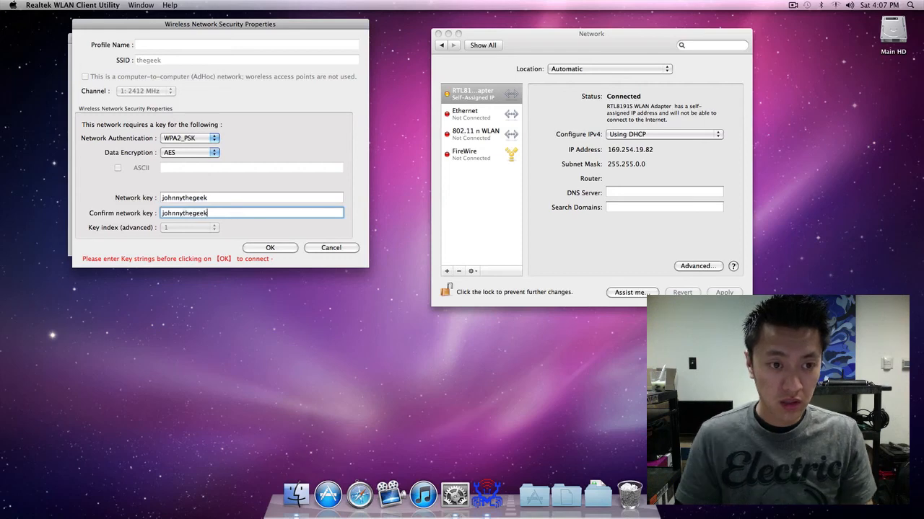
{"action": "left_click", "coordinate": [270, 248]}
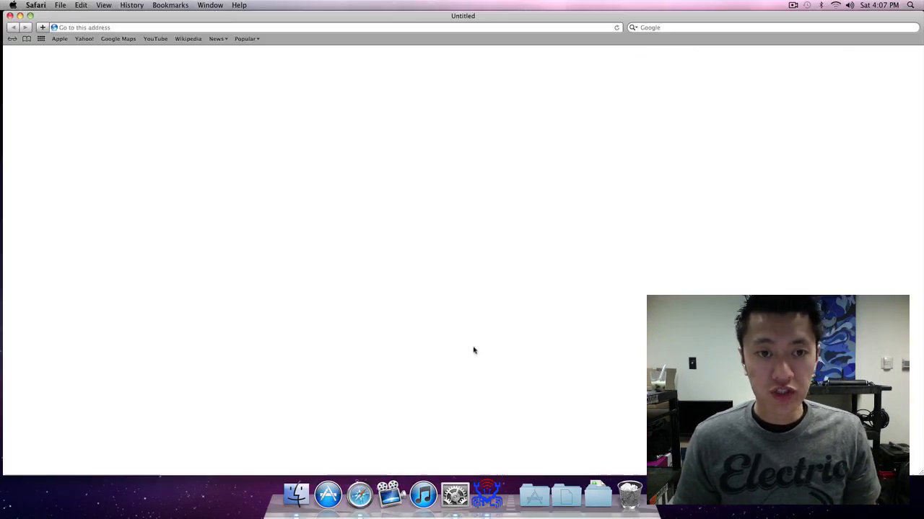
{"action": "left_click", "coordinate": [60, 38]}
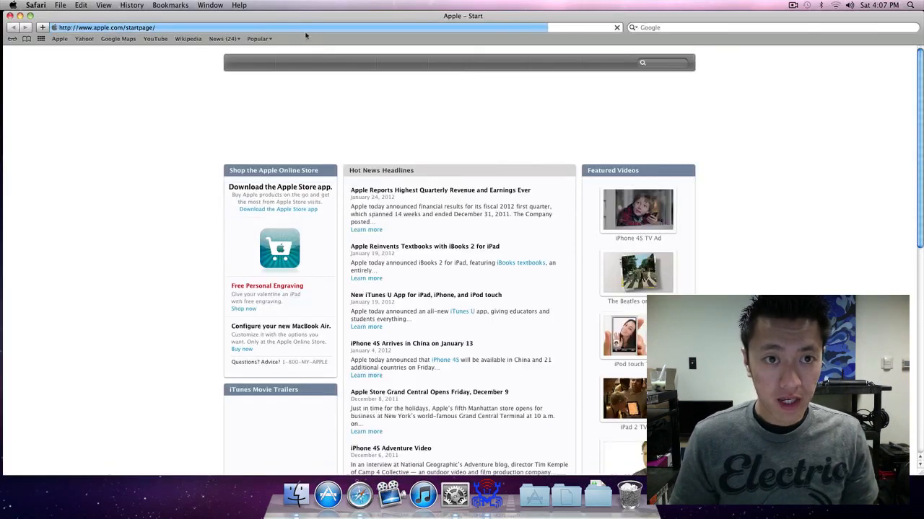